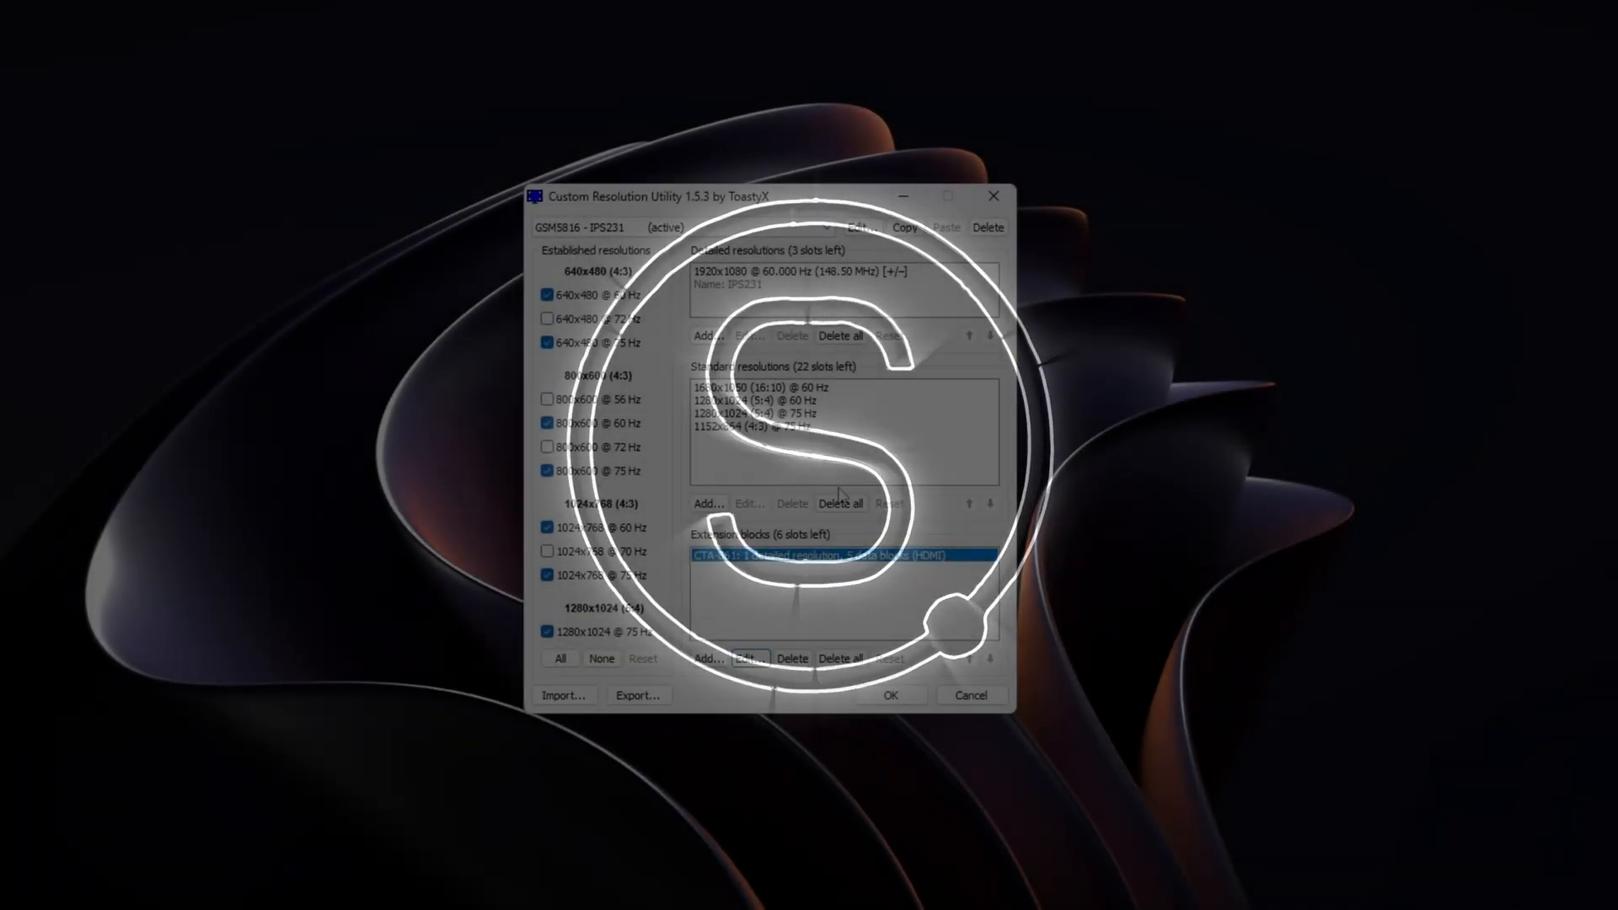
# - Download the cru-1.5.3.zip package from the monitortests.com CRU forum thread
pyautogui.click(842, 503)
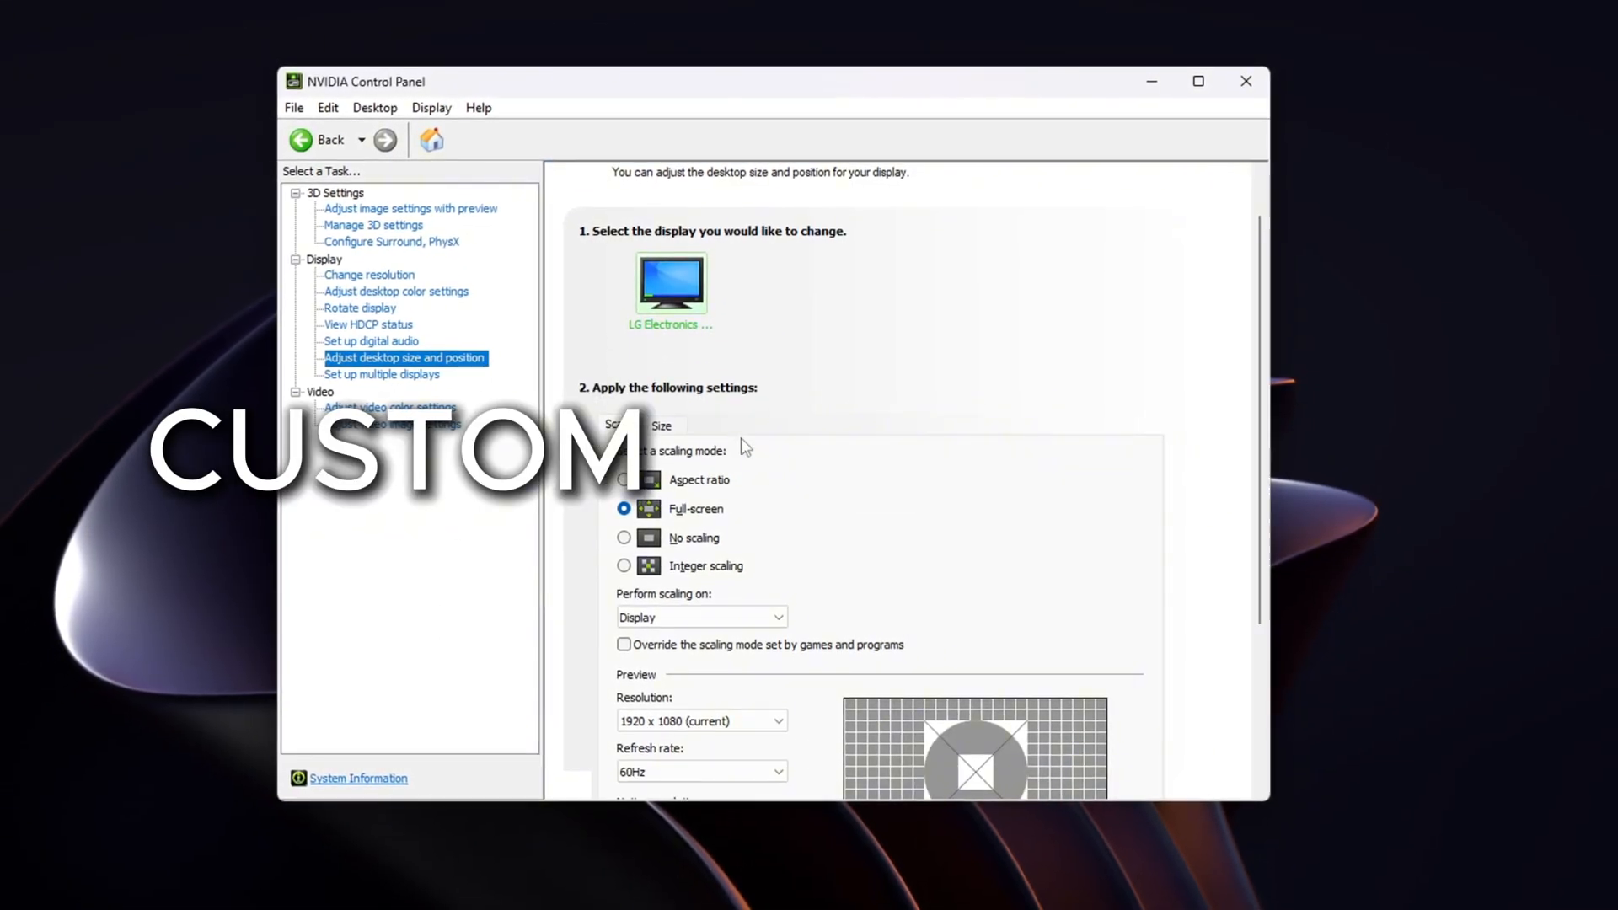
pyautogui.click(630, 536)
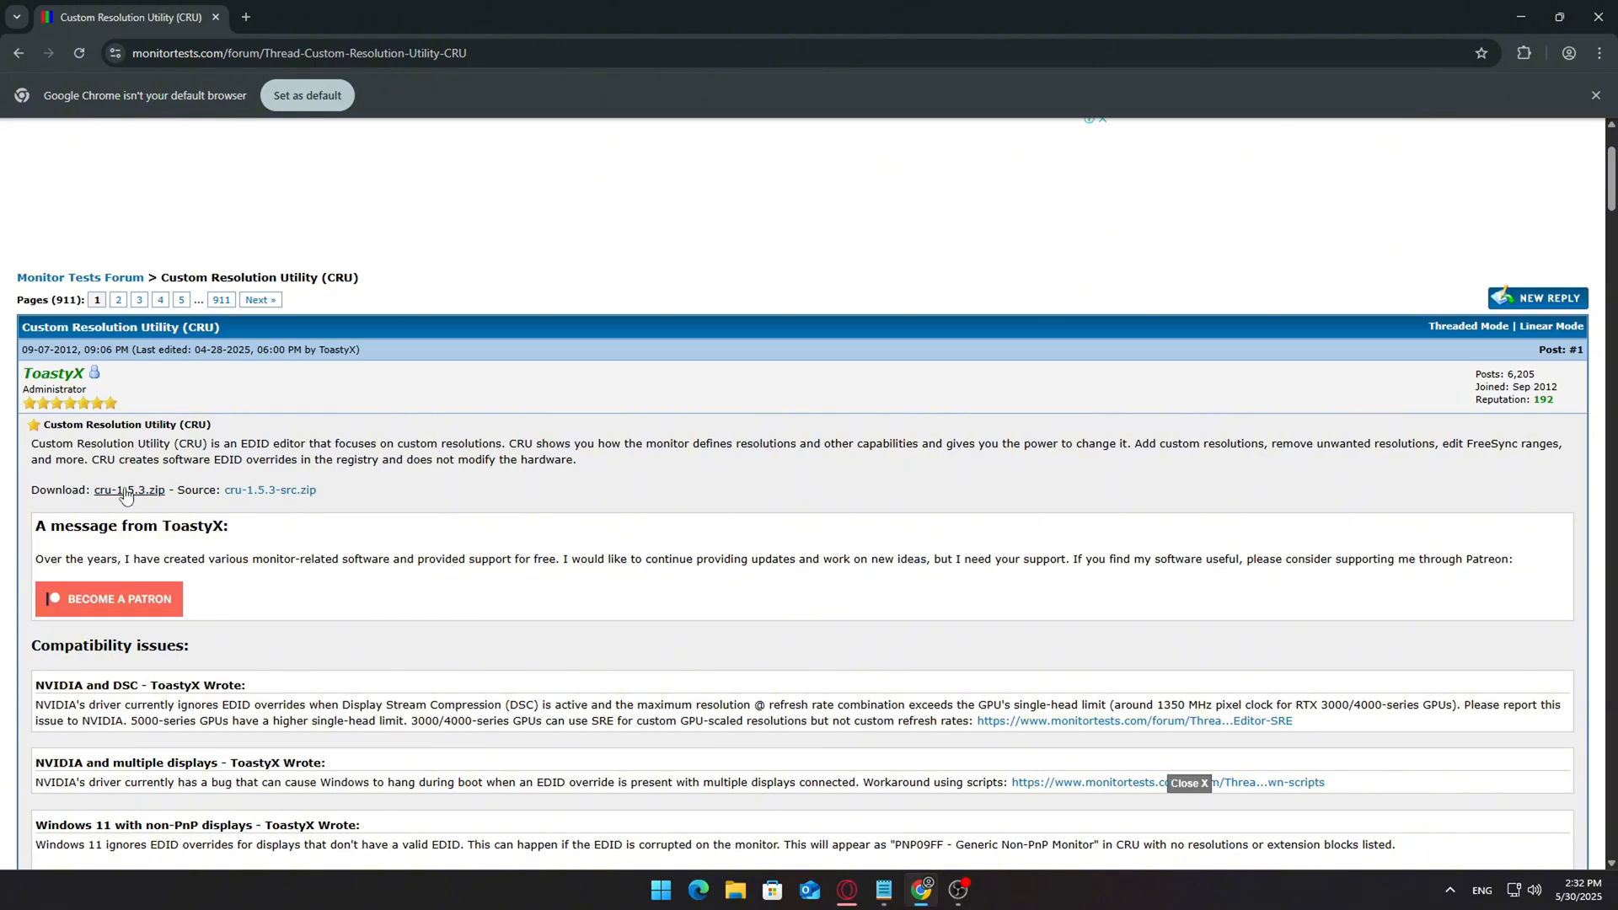
pyautogui.click(128, 489)
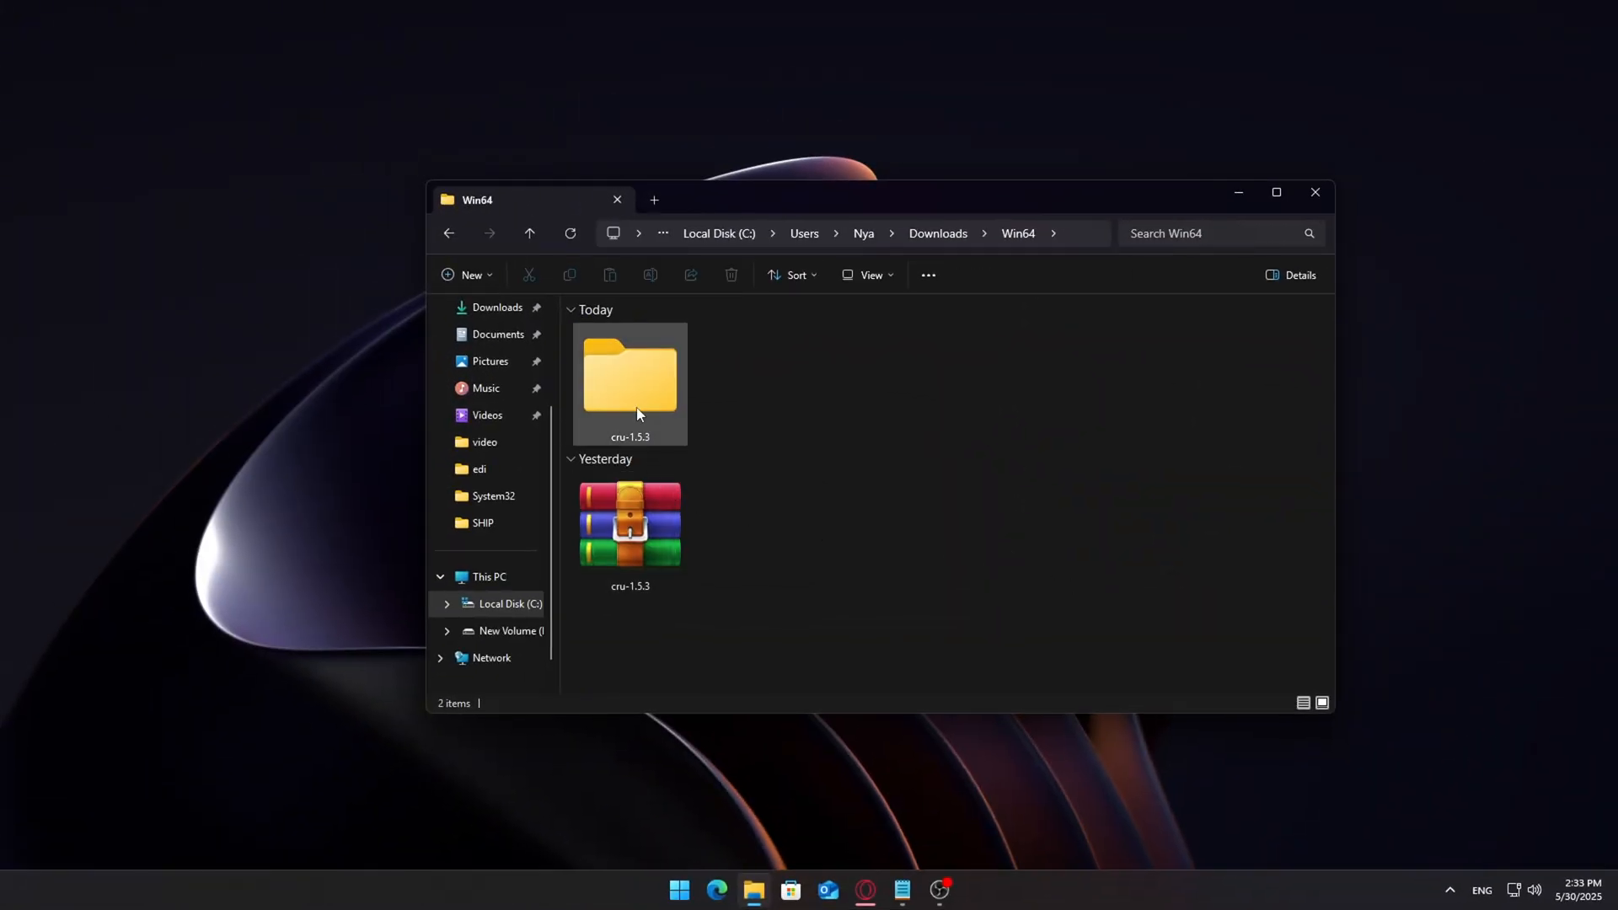
# - Launch CRU.exe from the extracted cru-1.5.3 folder in Downloads
pyautogui.doubleClick(630, 377)
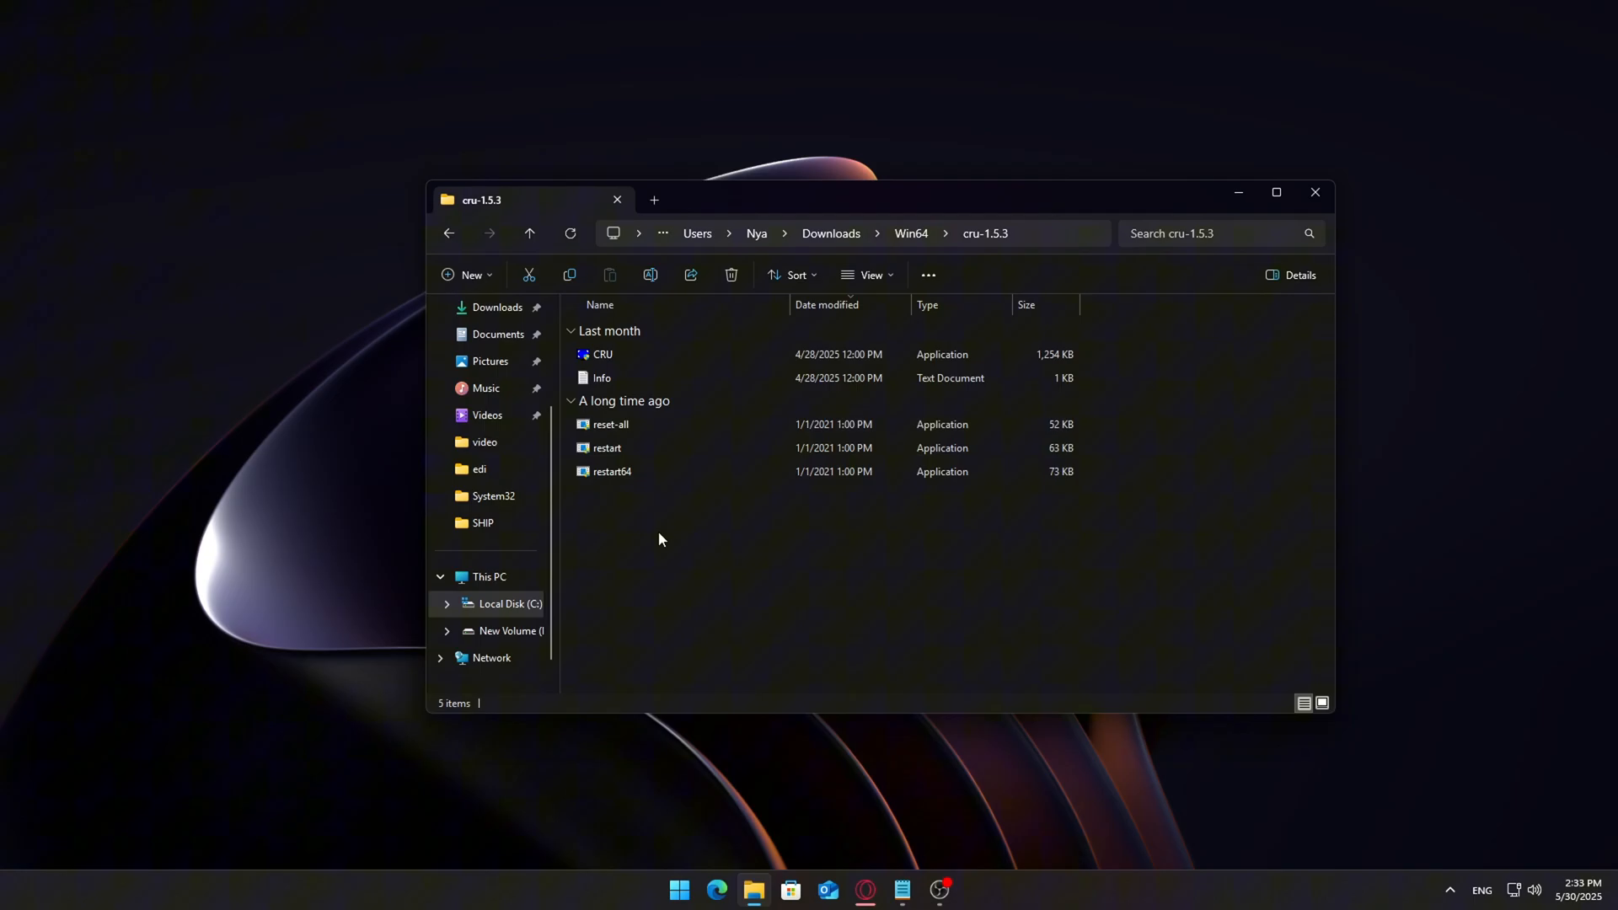
pyautogui.doubleClick(604, 354)
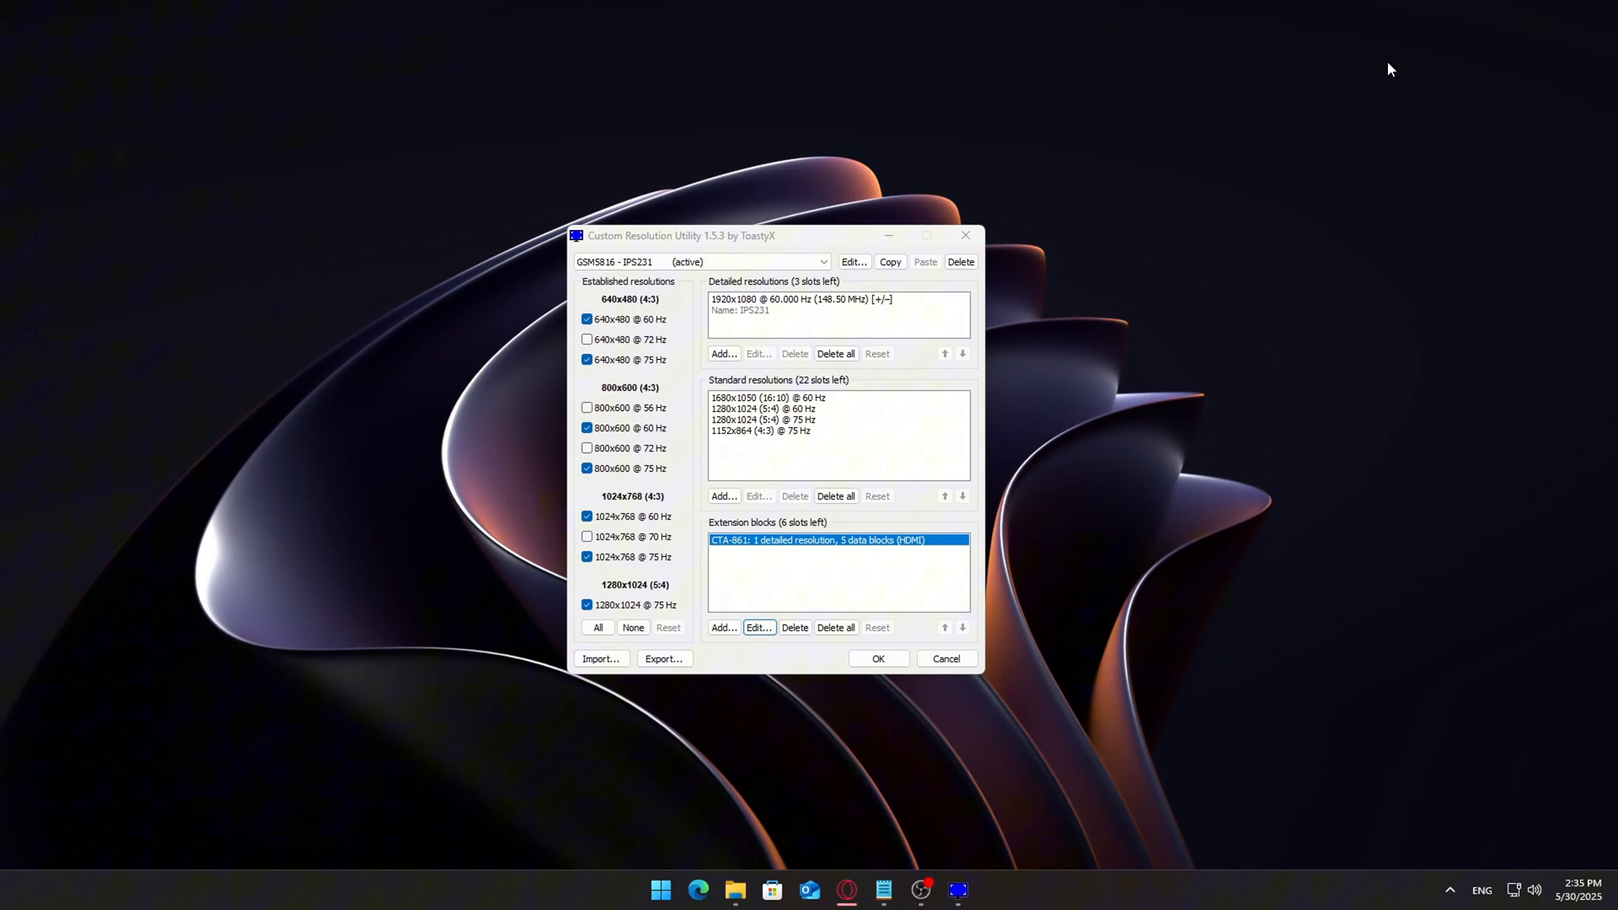
pyautogui.moveTo(845, 396)
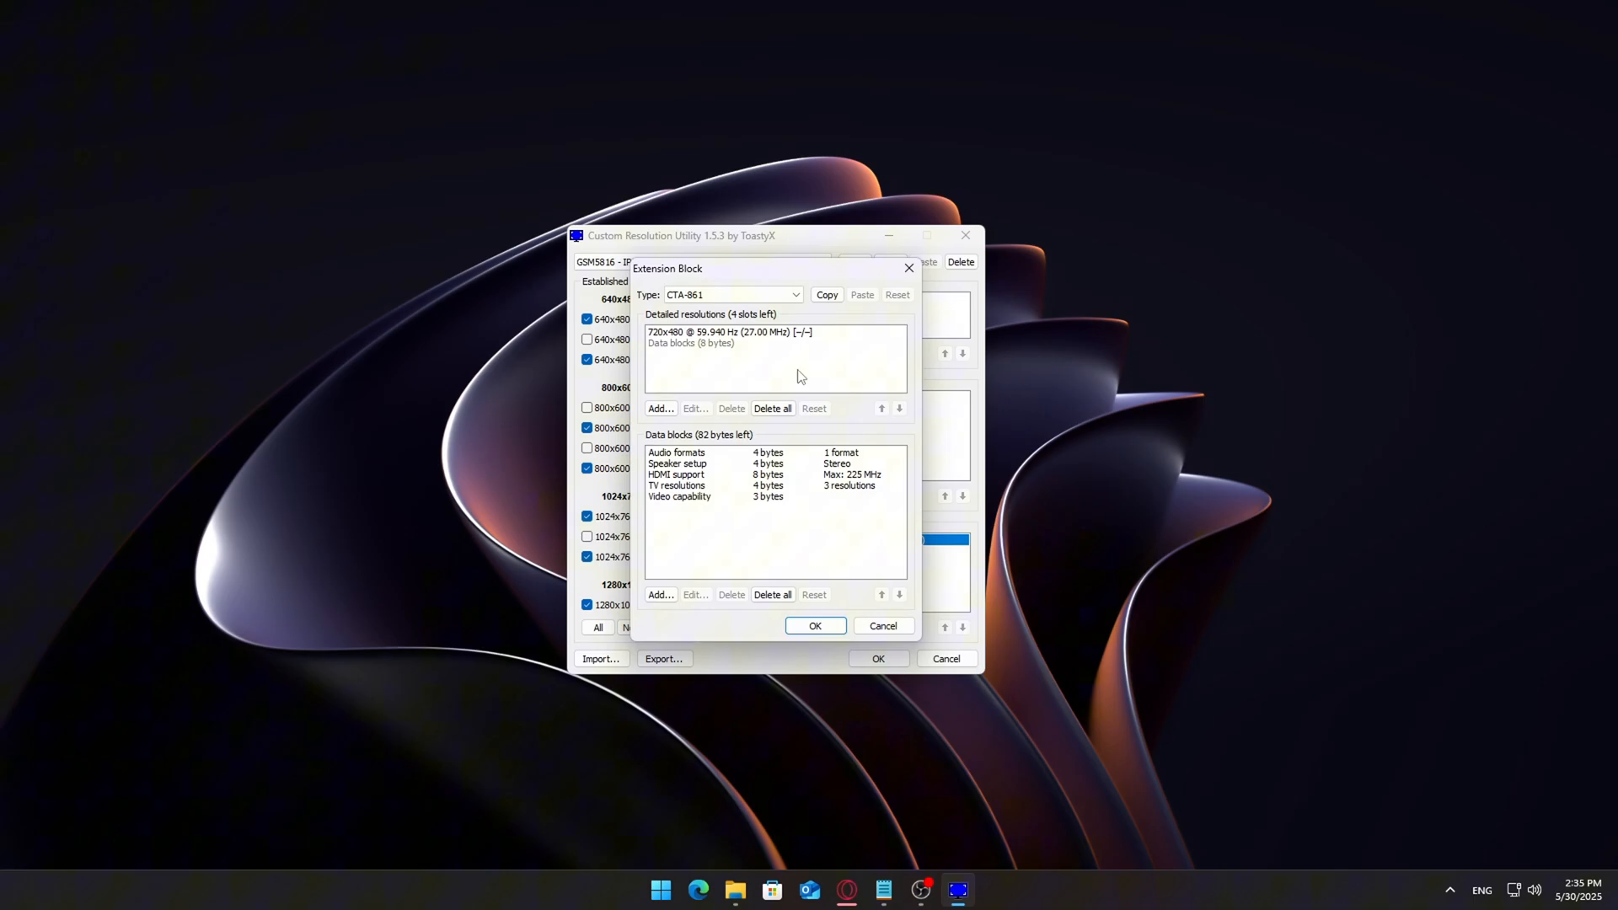
# - Delete the 720x480 detailed resolution from the CTA-861 extension block and confirm
pyautogui.click(772, 408)
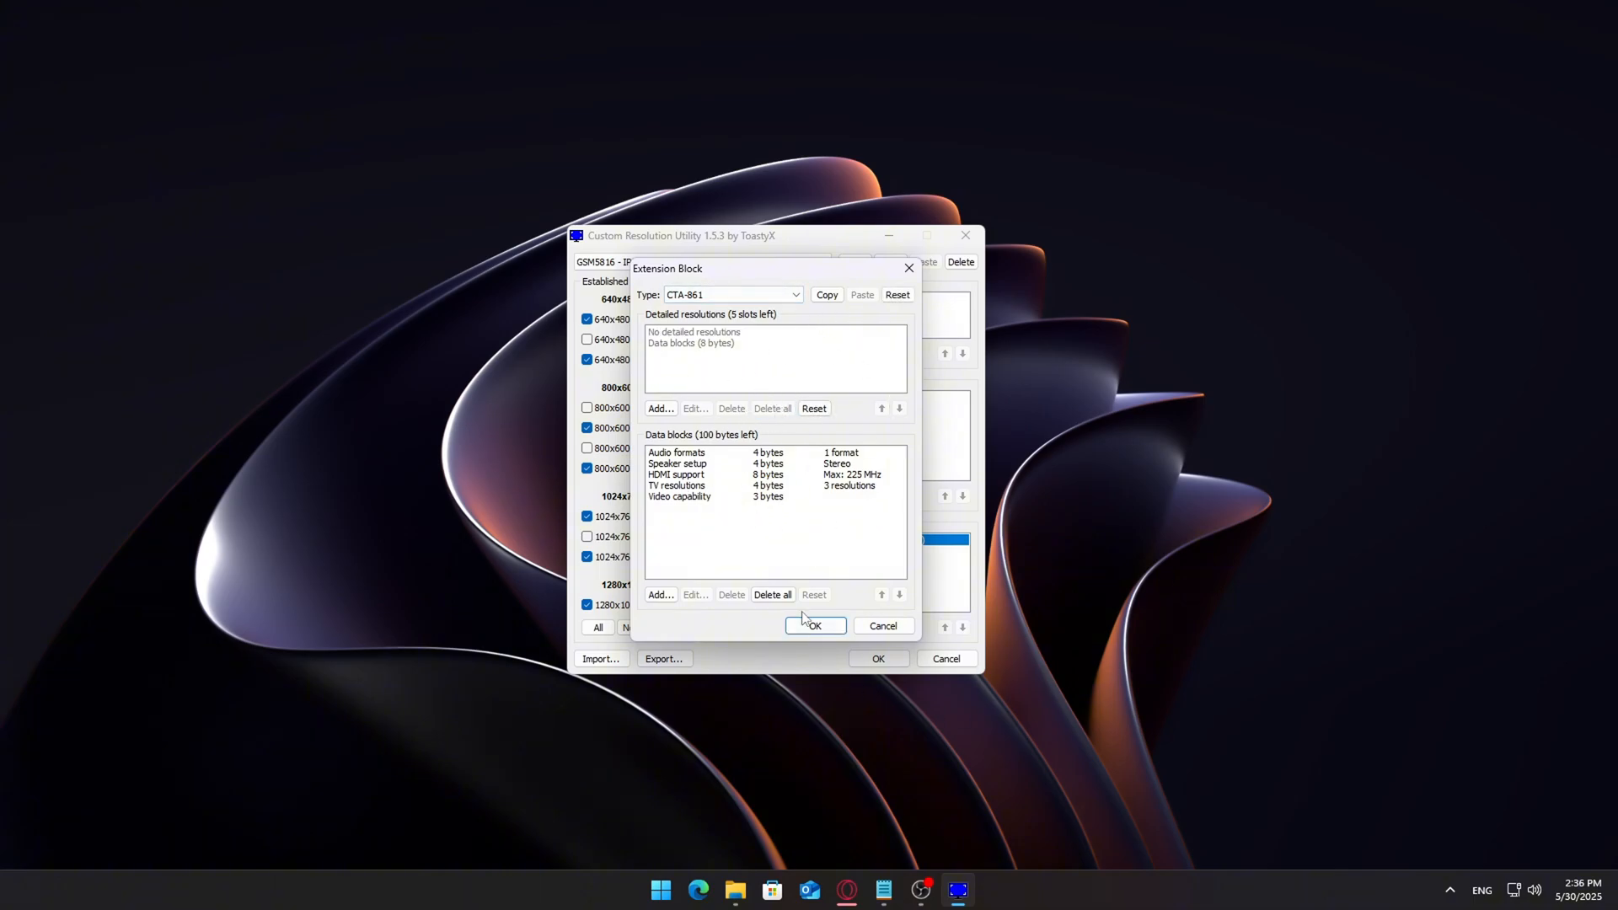
pyautogui.click(816, 625)
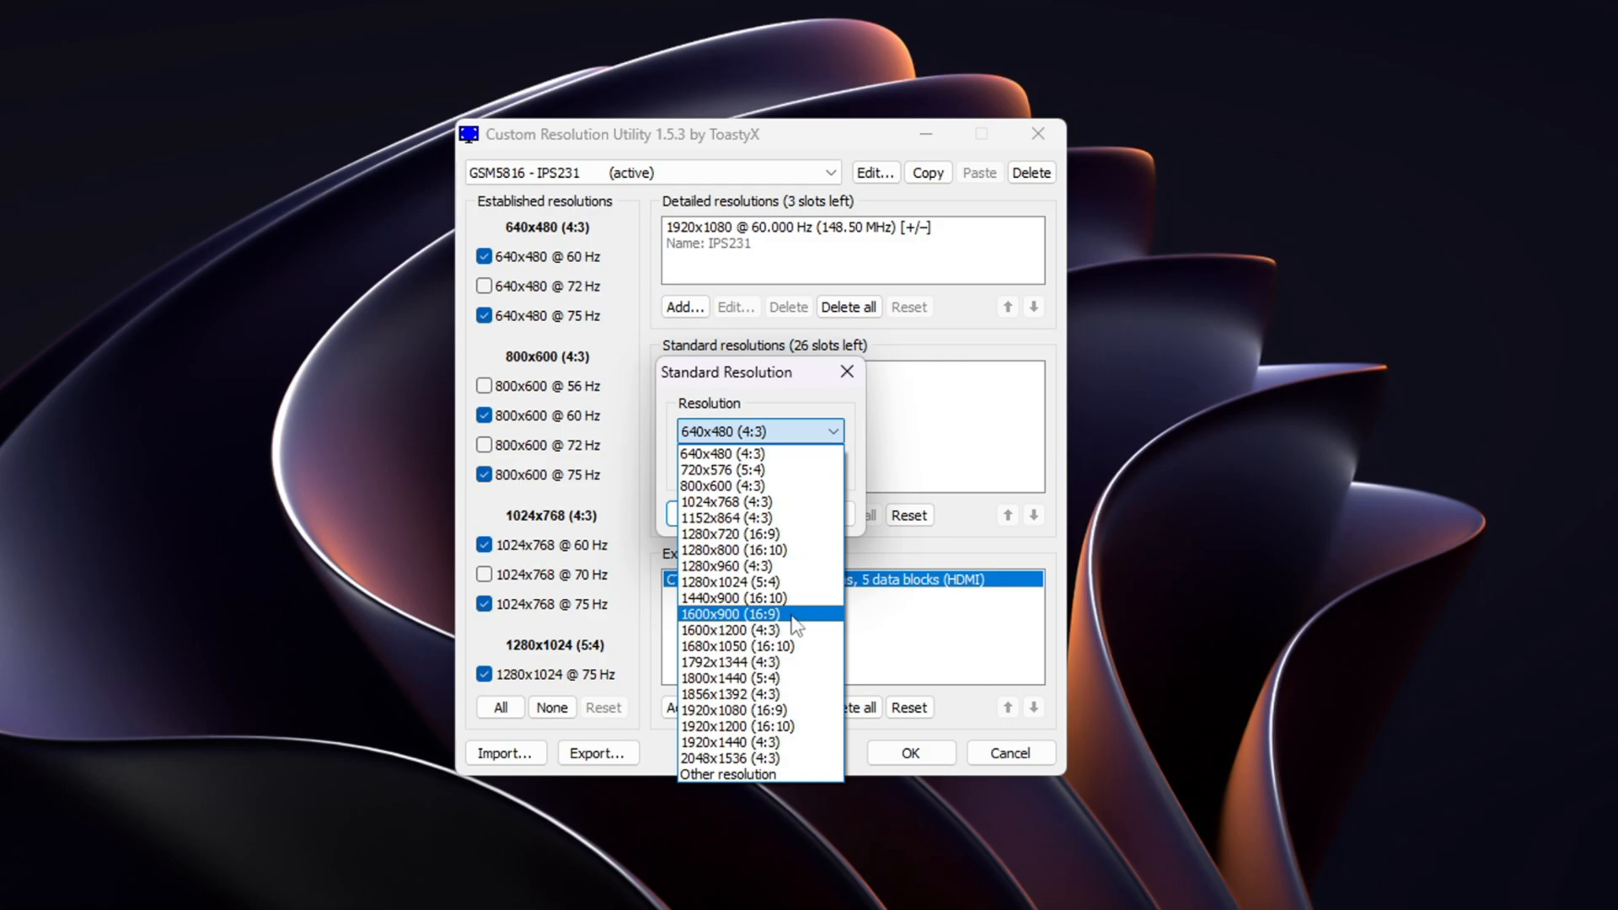
# - Add 1920x1080 (16:9) at 60 Hz as the sole standard resolution
pyautogui.click(732, 710)
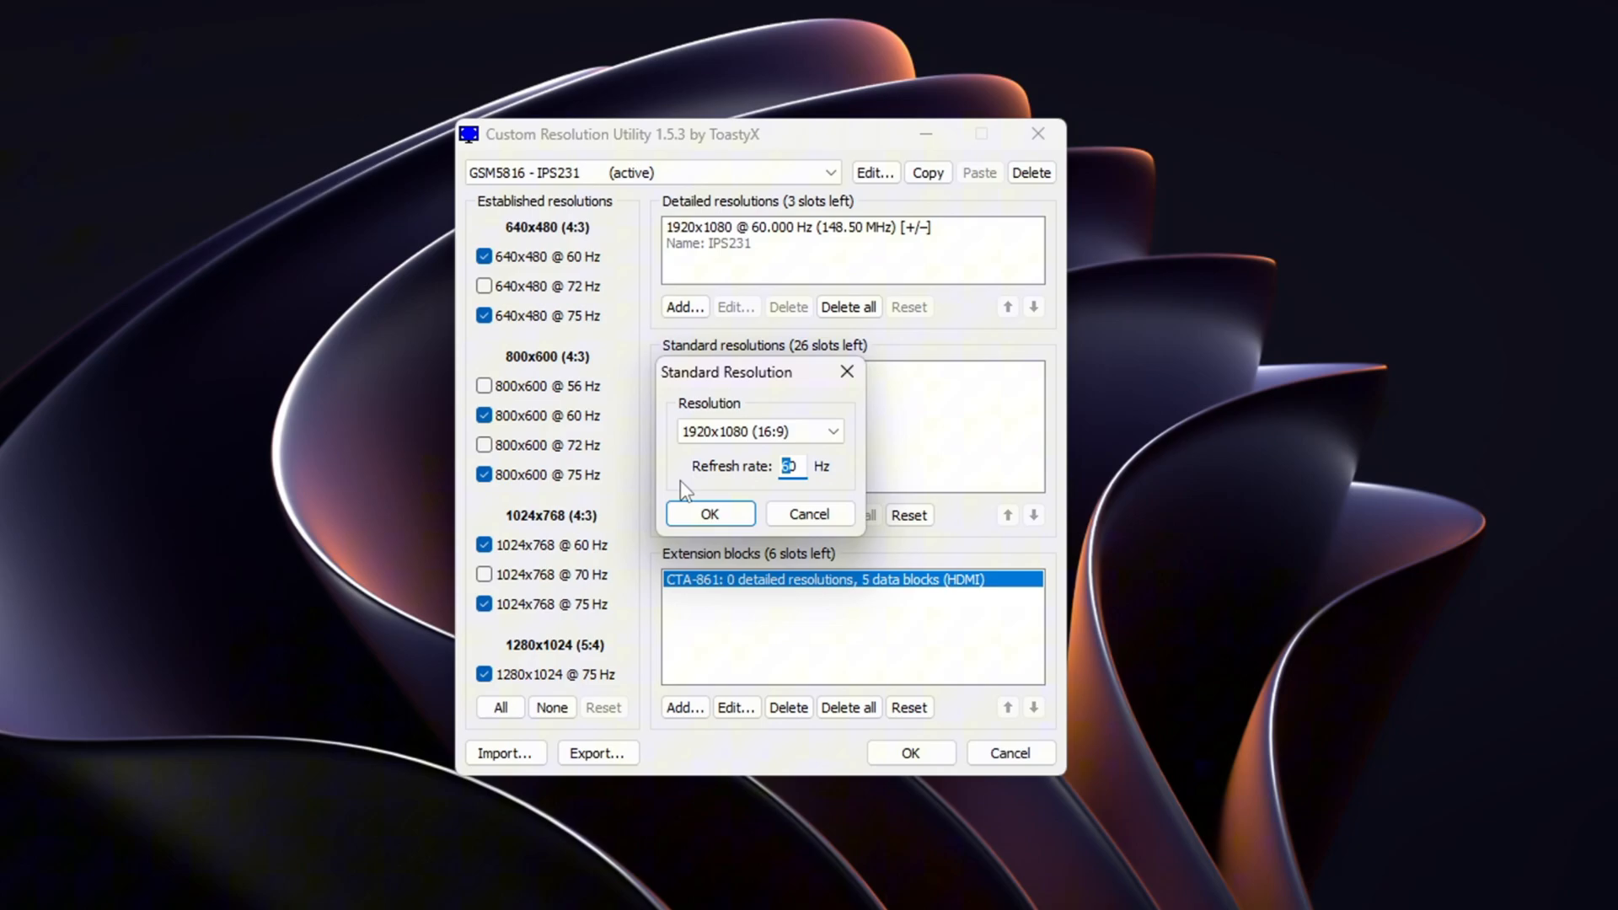
pyautogui.click(709, 514)
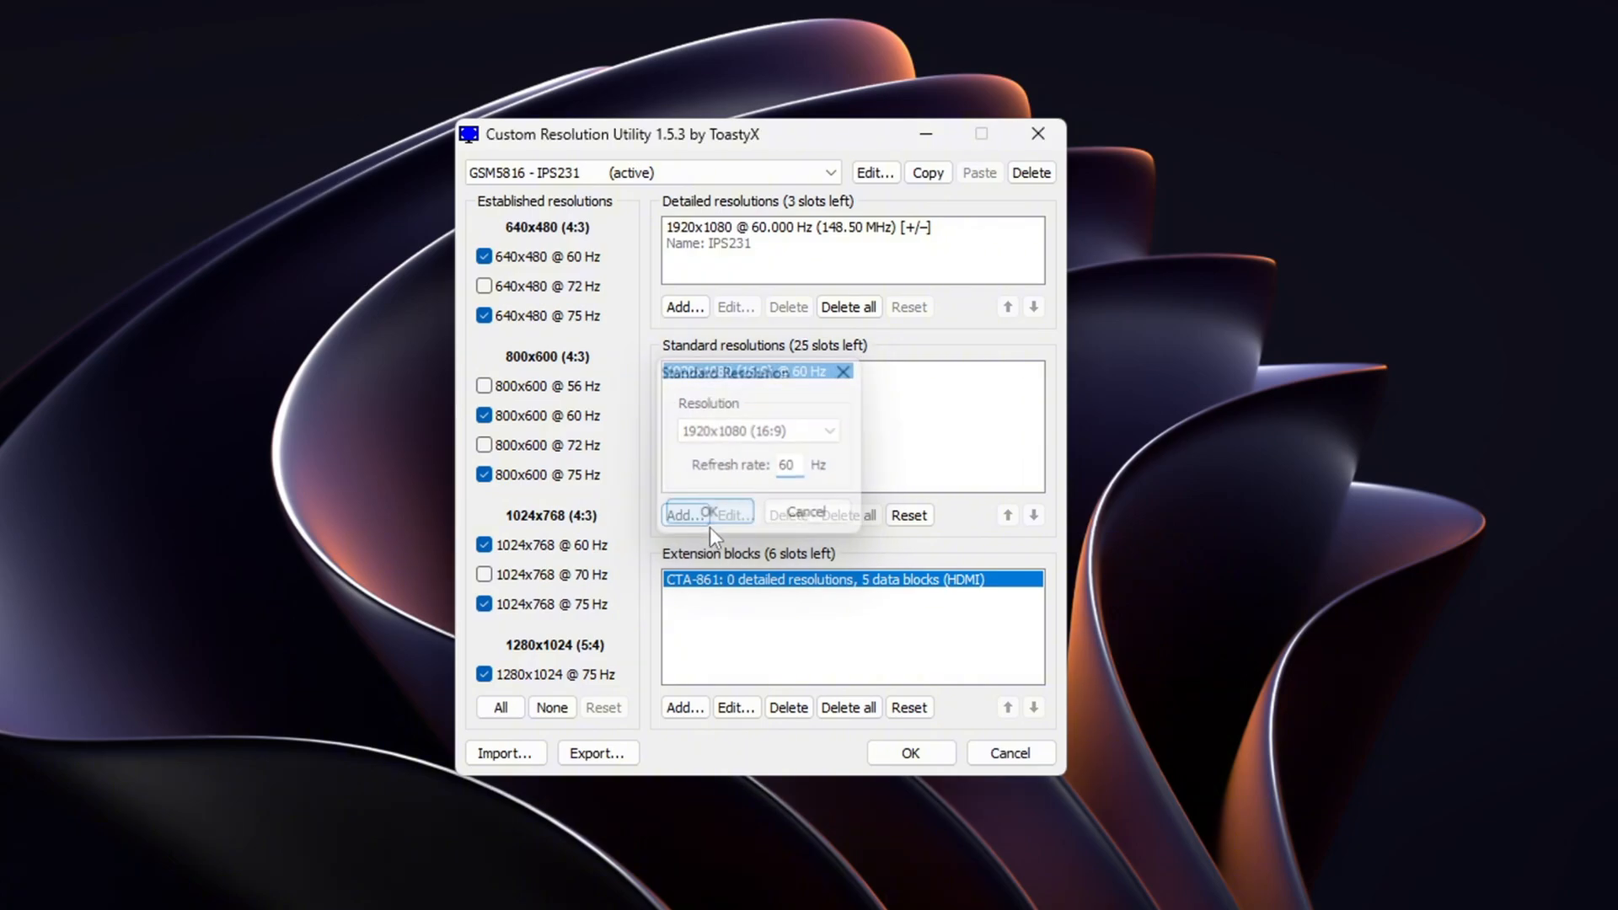
pyautogui.click(704, 512)
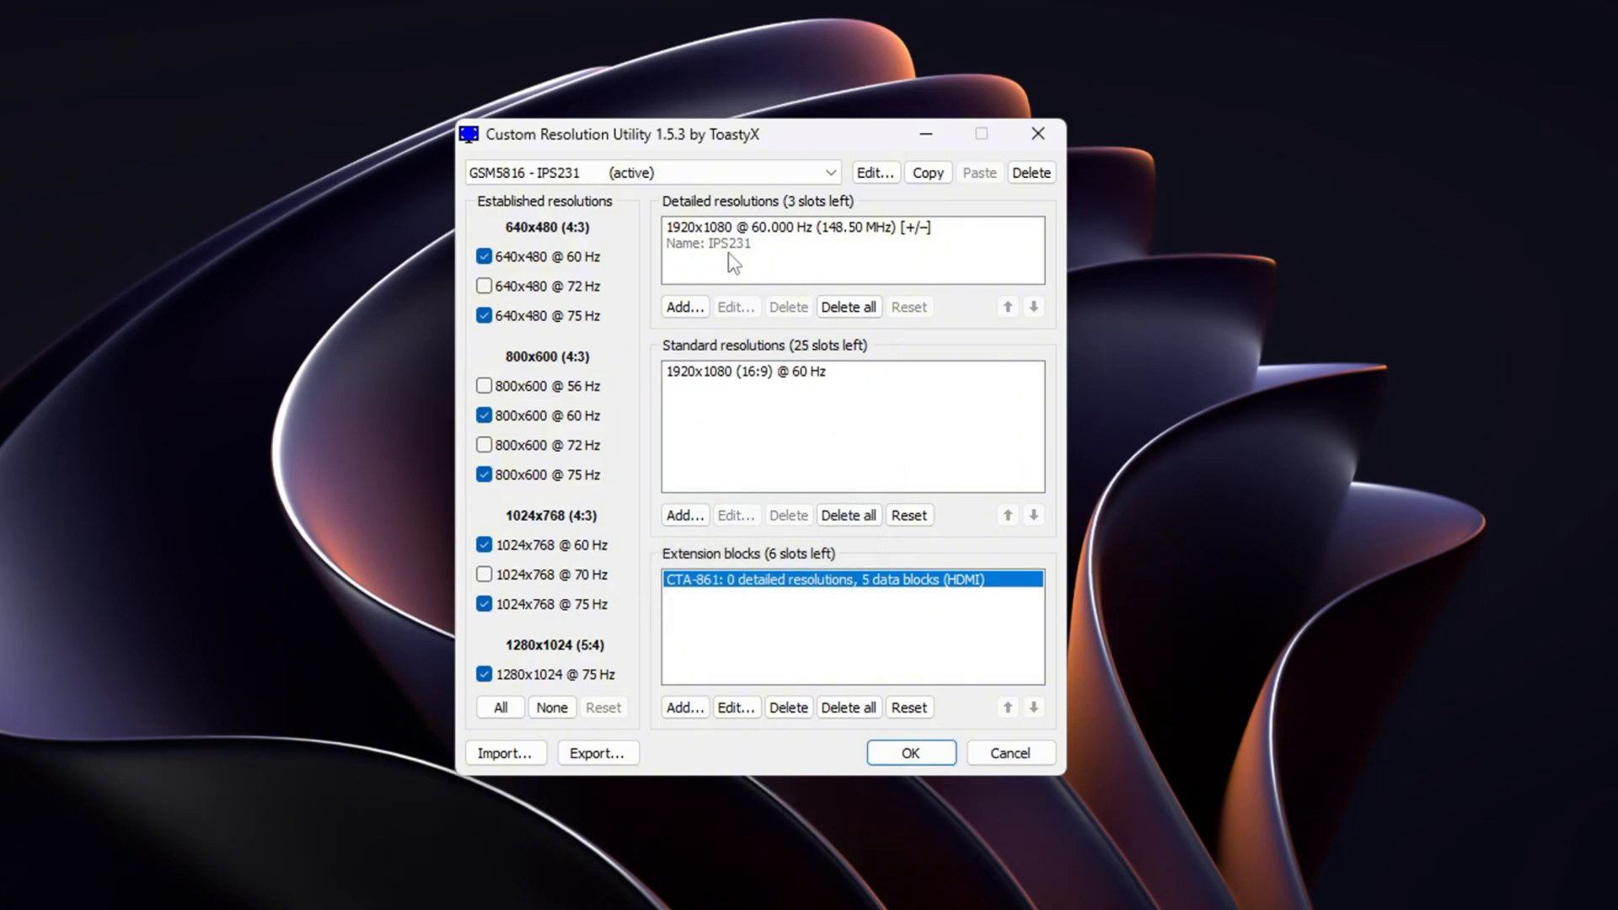
pyautogui.moveTo(728, 423)
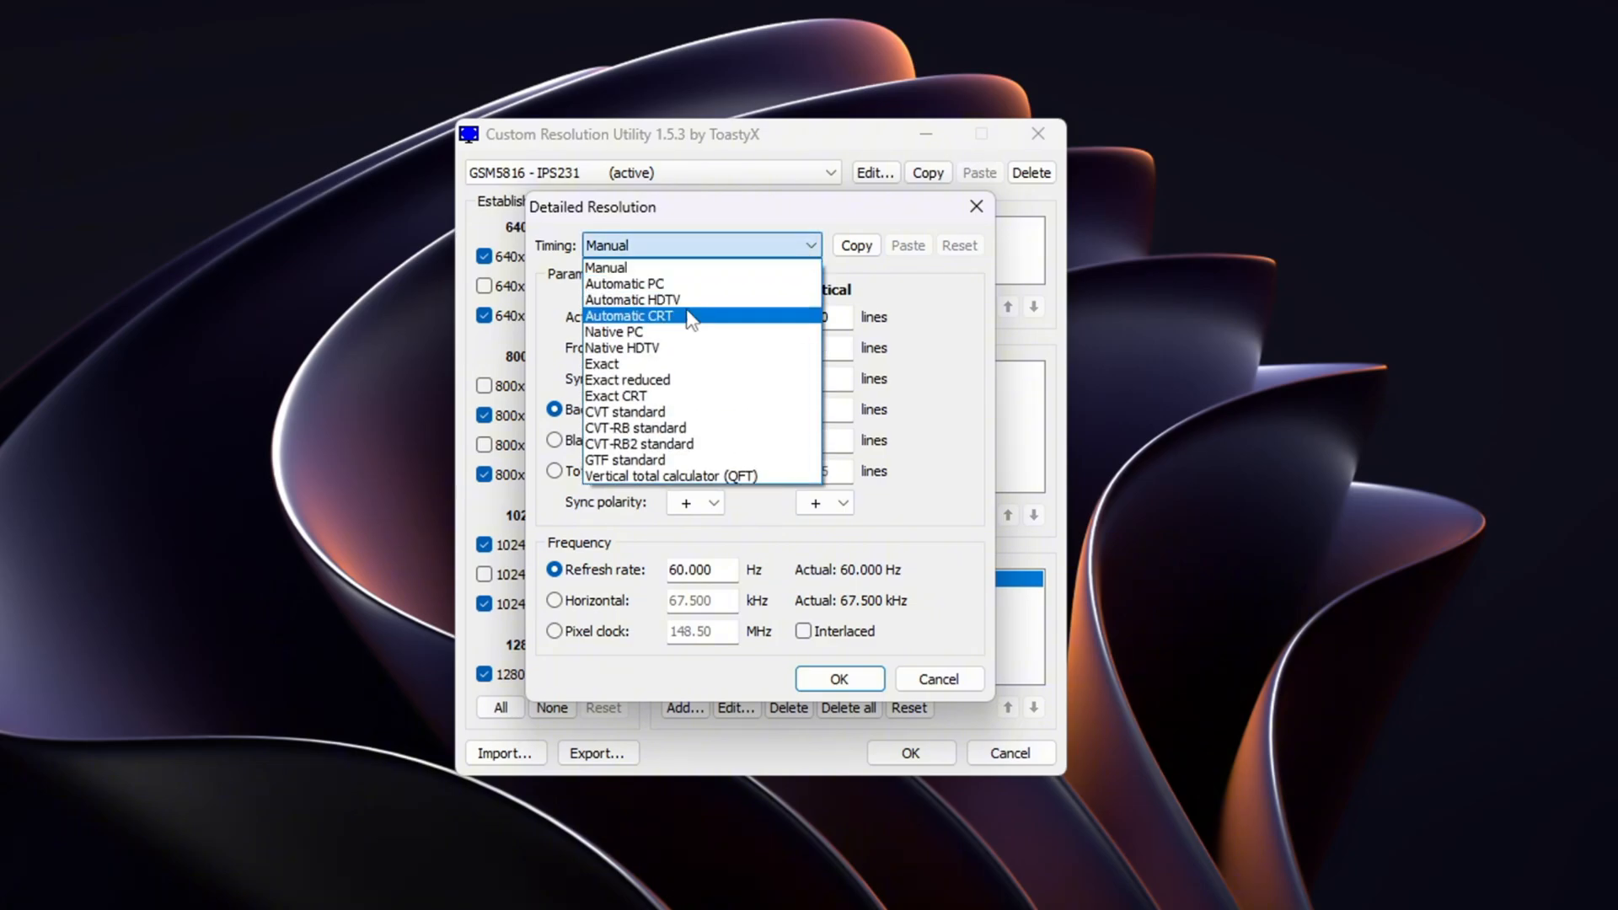
# - Define a 1280x720 detailed resolution at 60 Hz with Exact reduced timing and confirm it
pyautogui.click(627, 379)
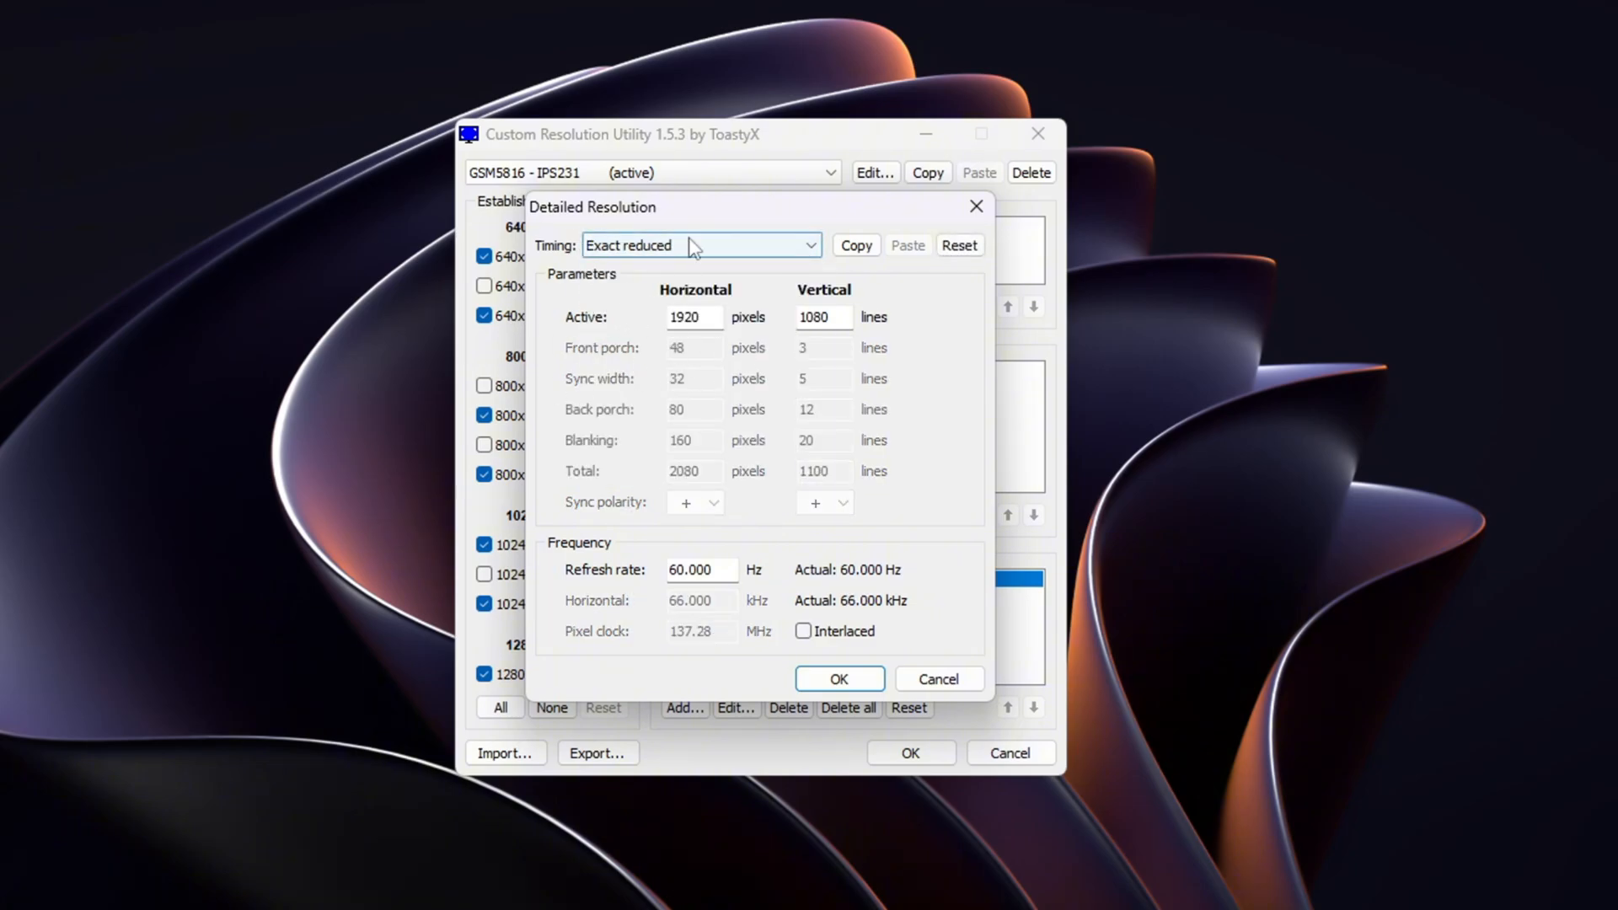
pyautogui.click(694, 317)
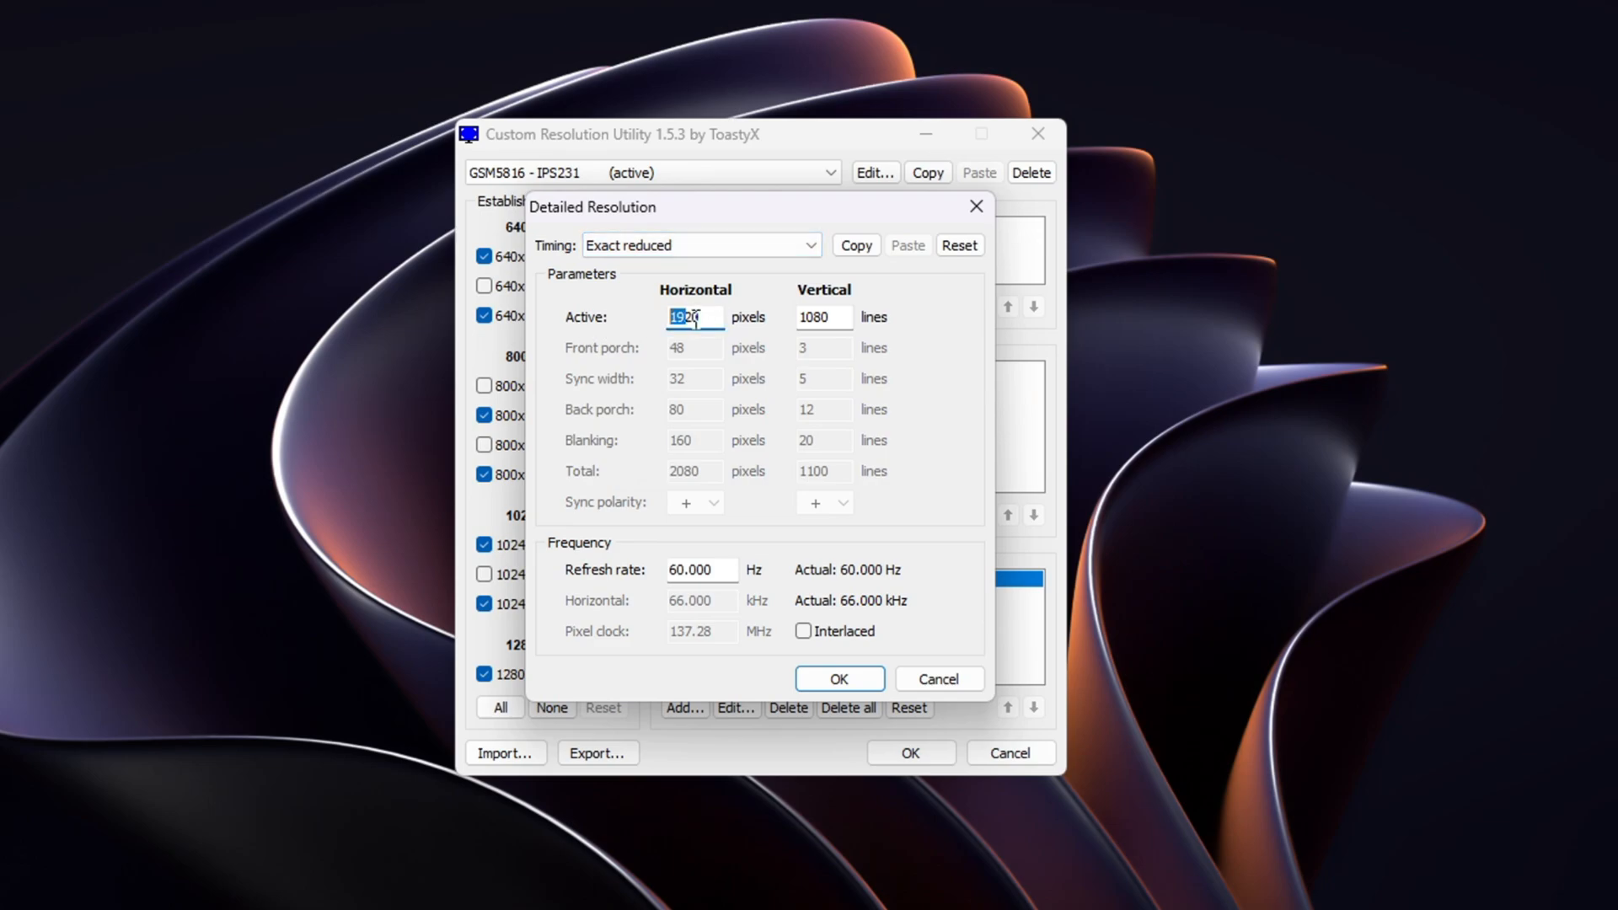
pyautogui.write('12')
pyautogui.click(824, 317)
pyautogui.write('720')
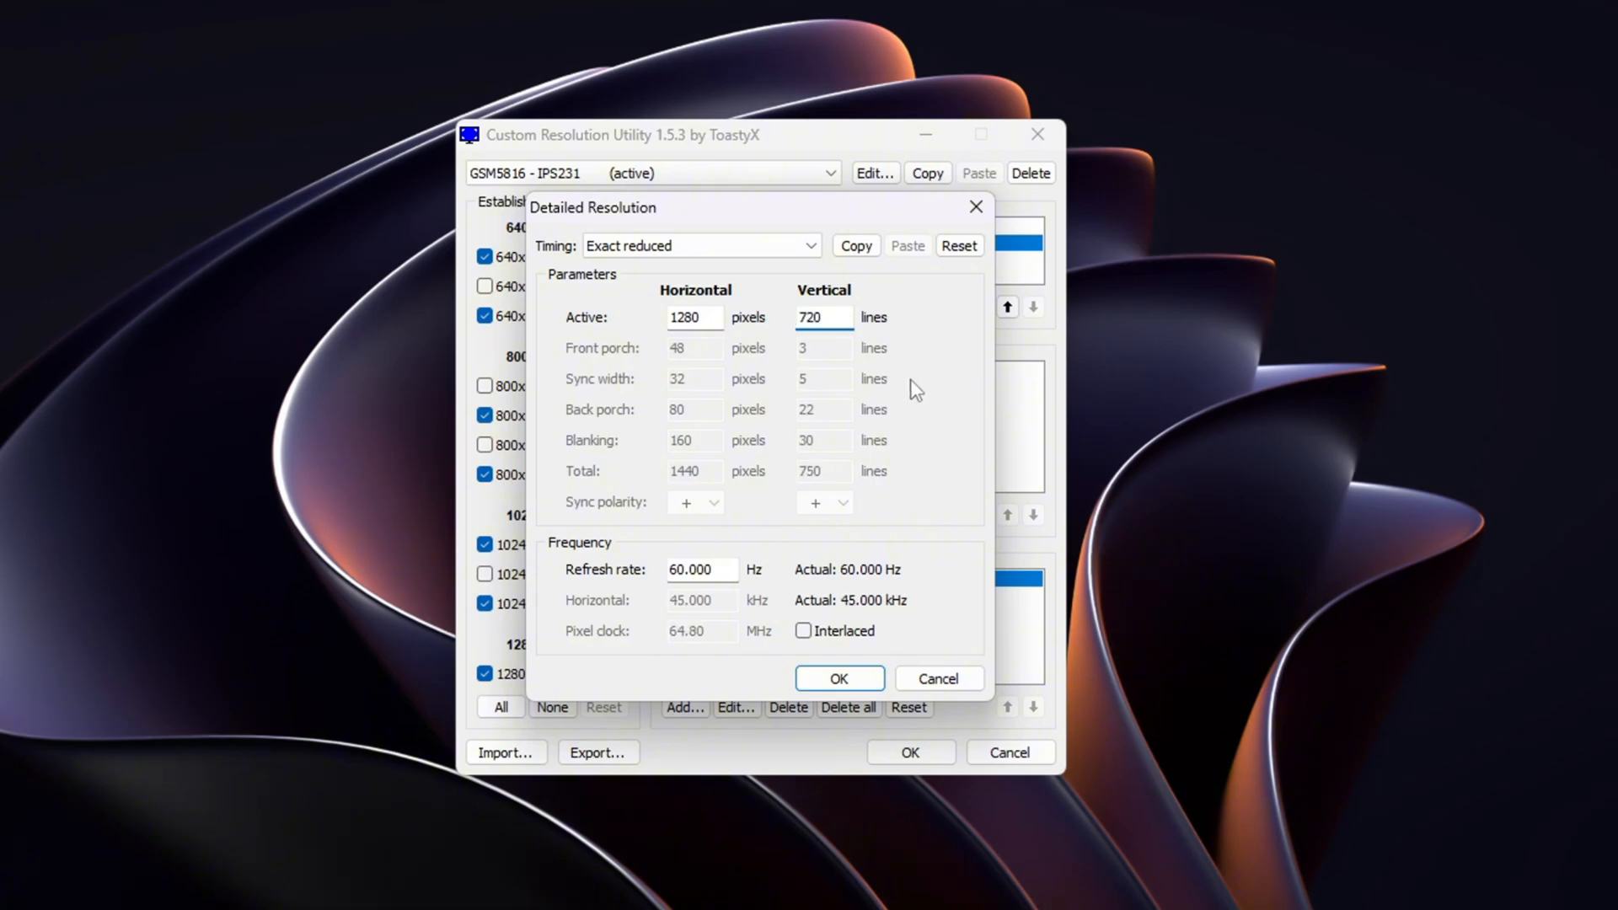
pyautogui.click(701, 570)
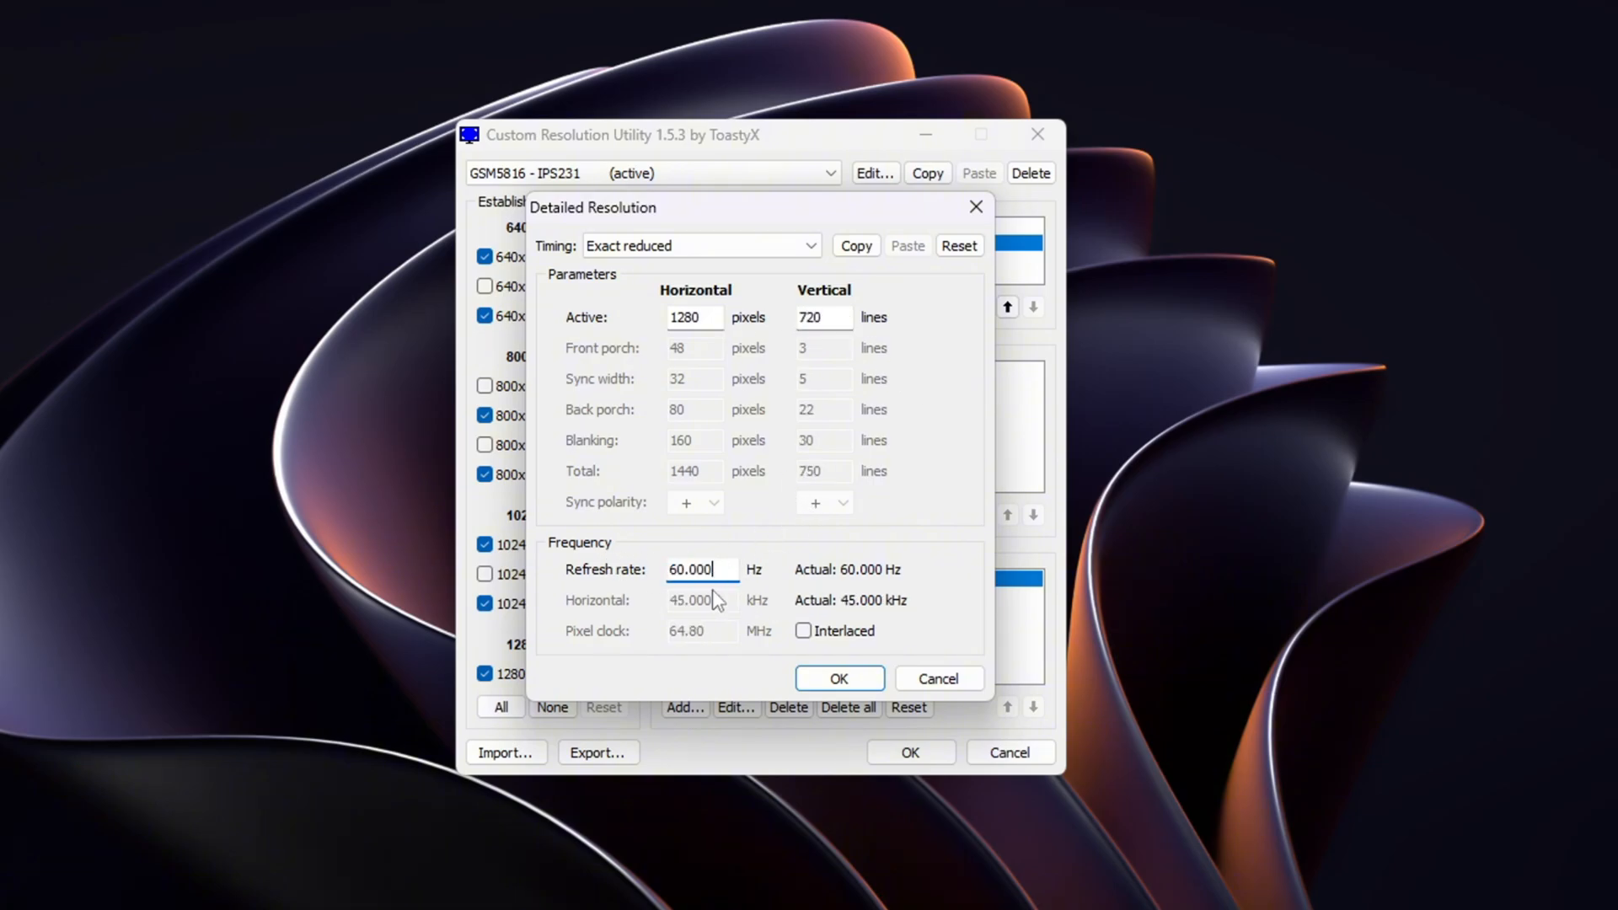
pyautogui.write('75')
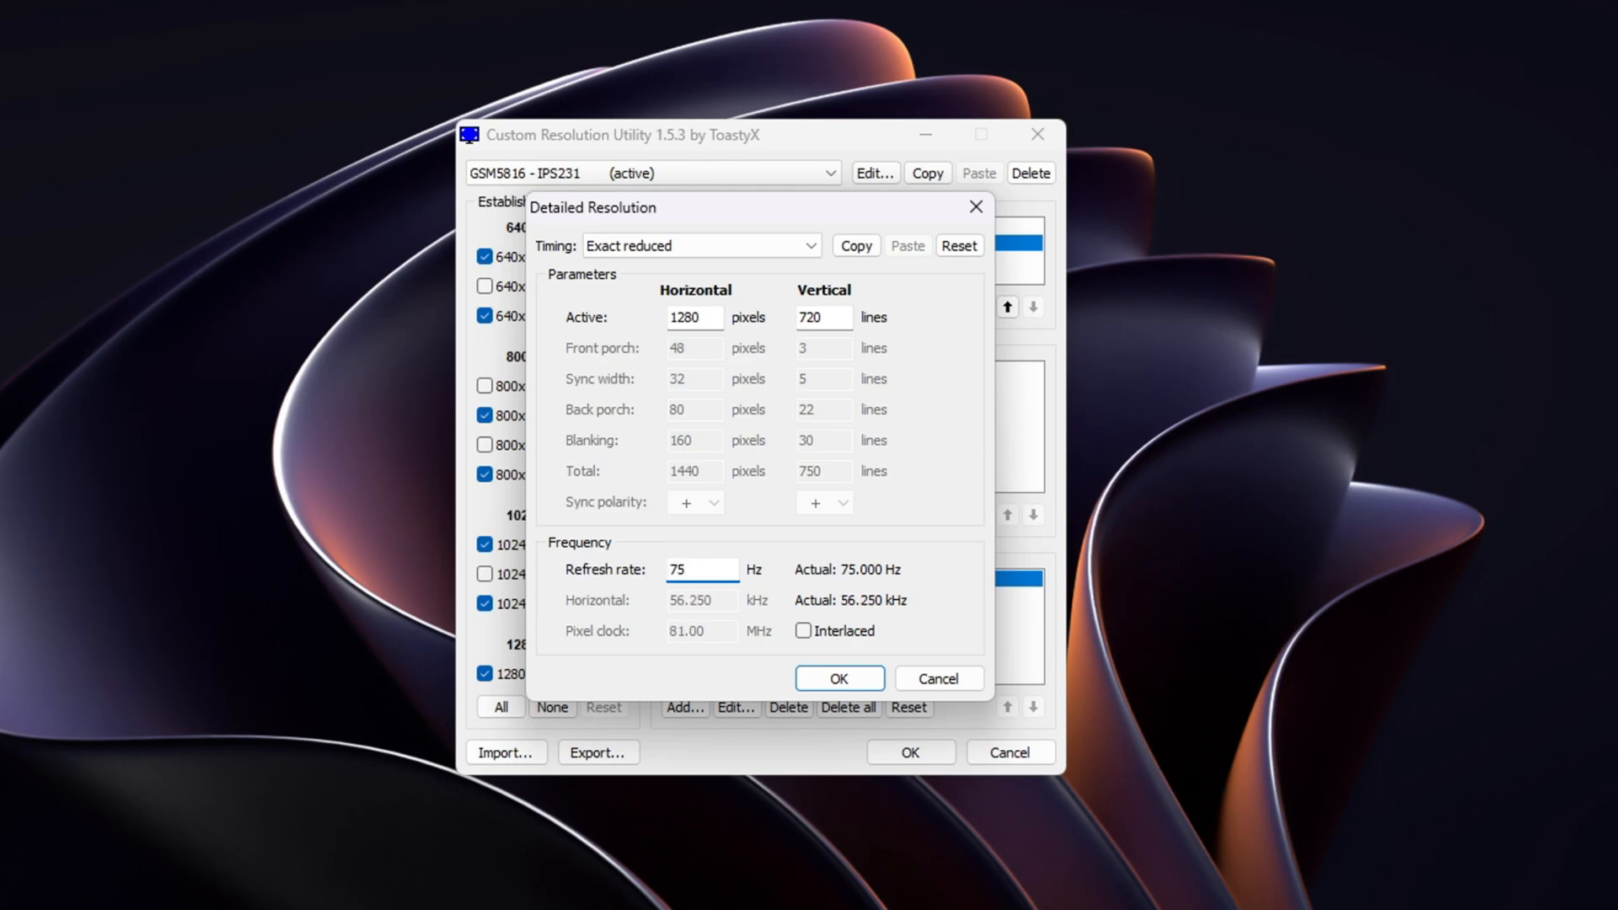
pyautogui.write('60.')
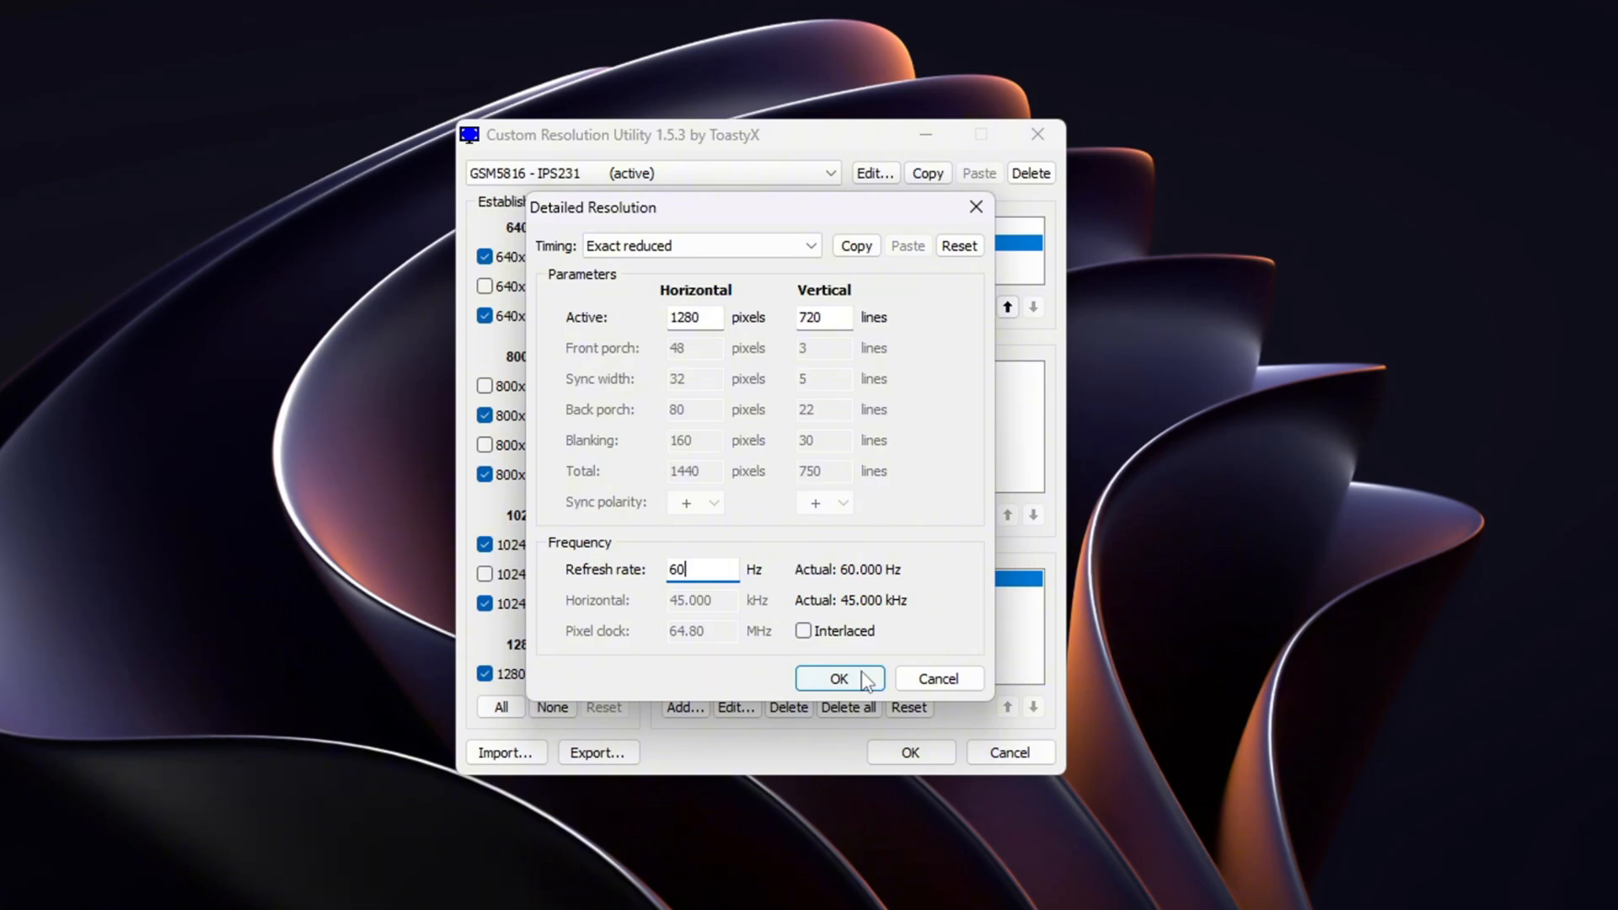
pyautogui.click(839, 678)
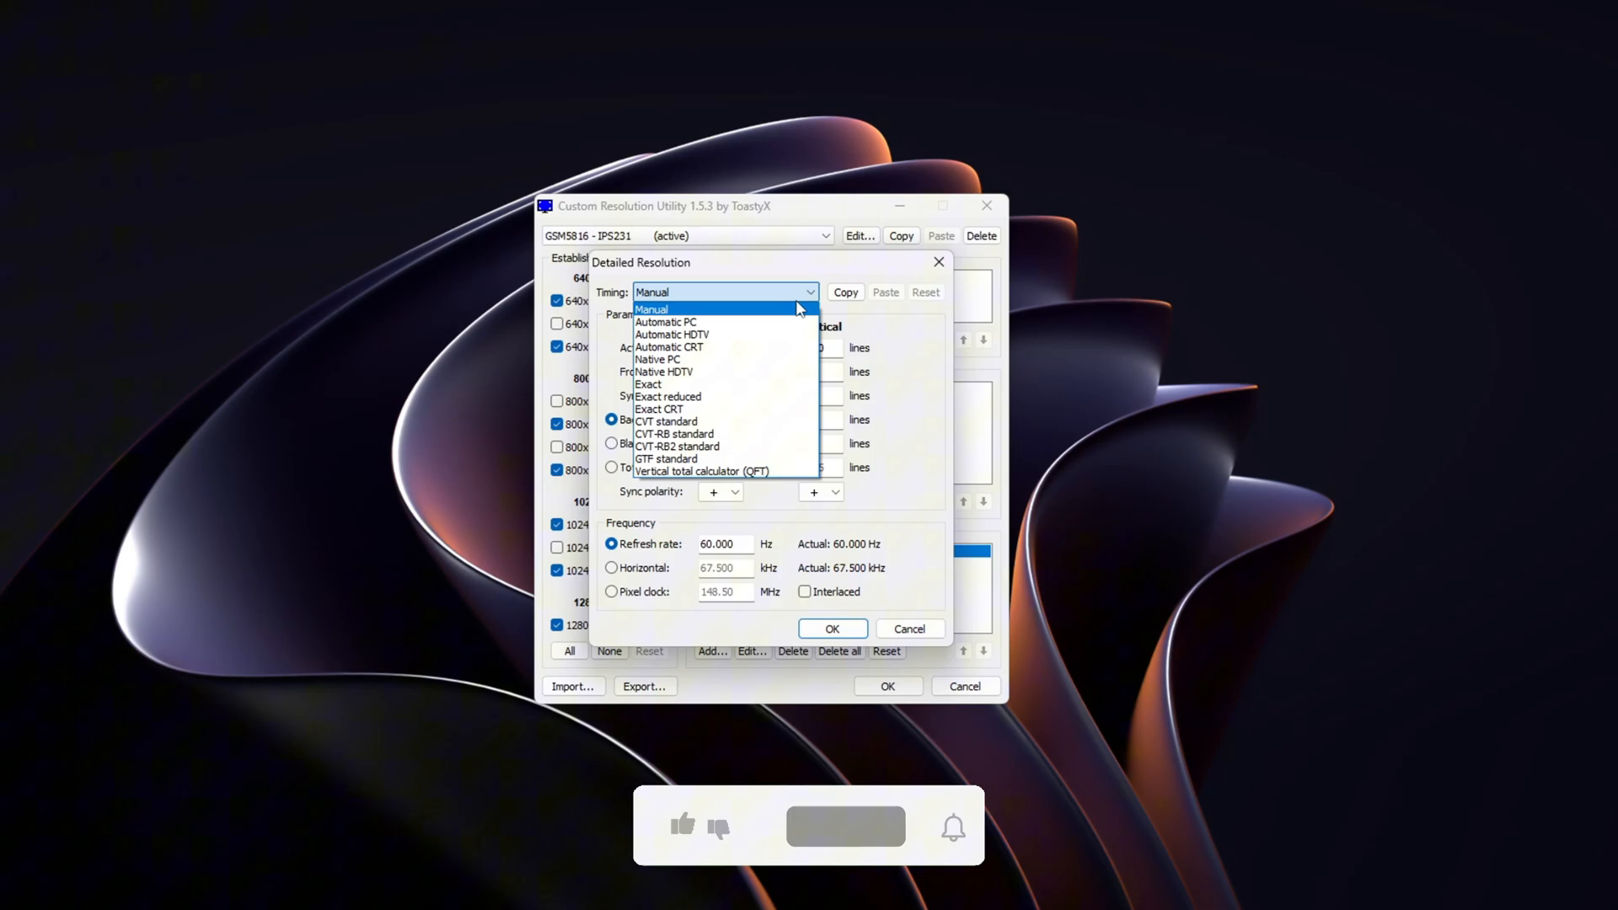
pyautogui.click(667, 396)
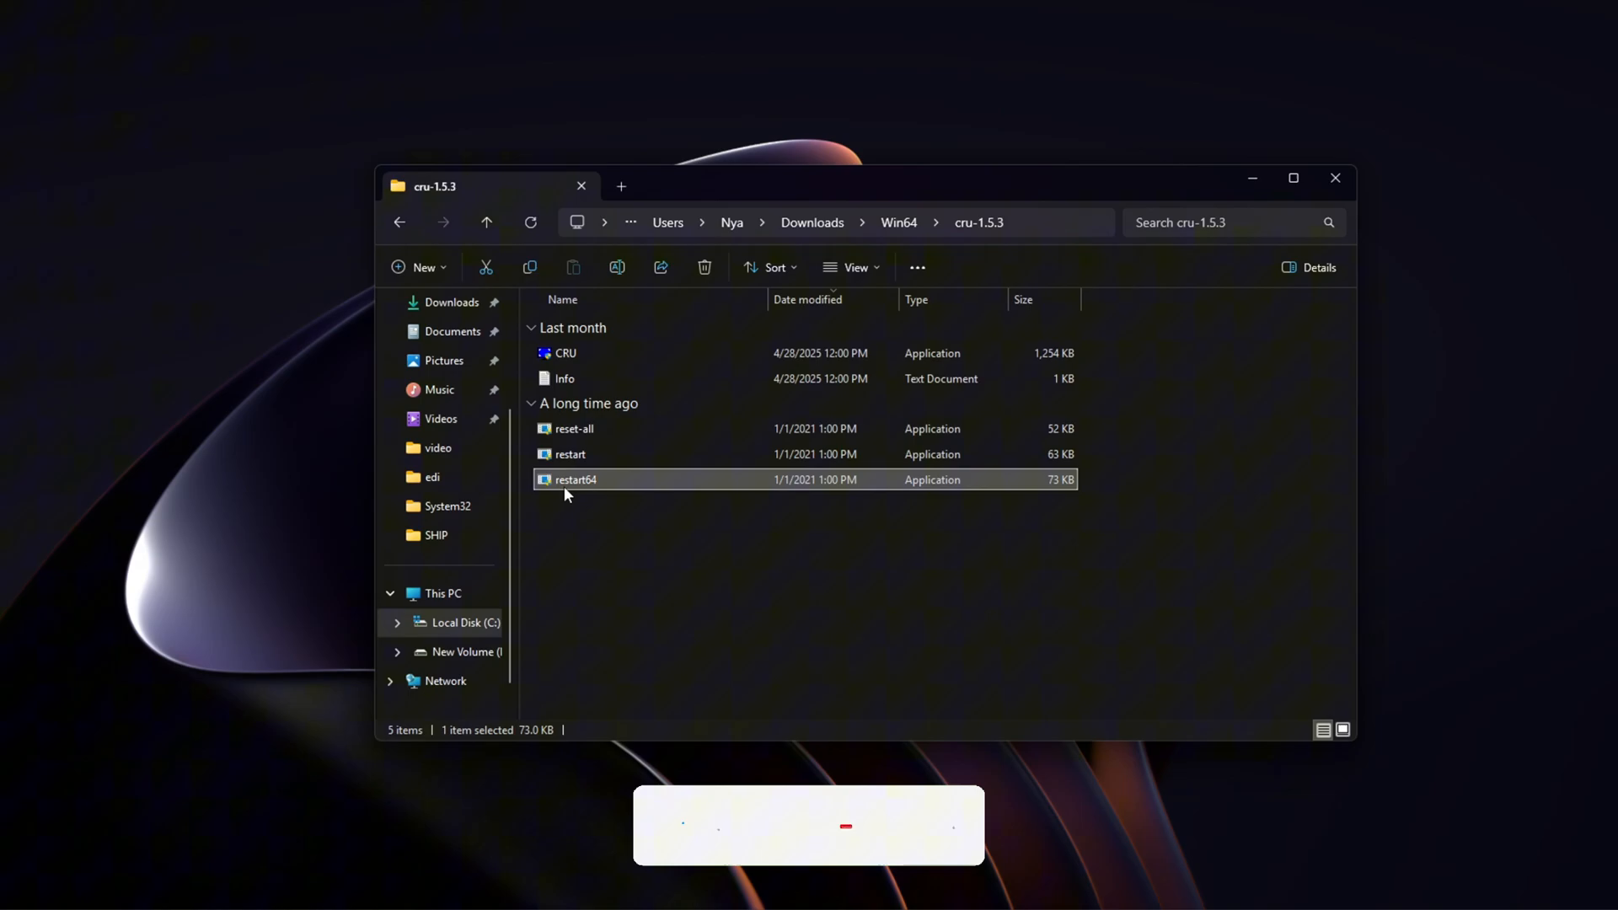
pyautogui.moveTo(595, 482)
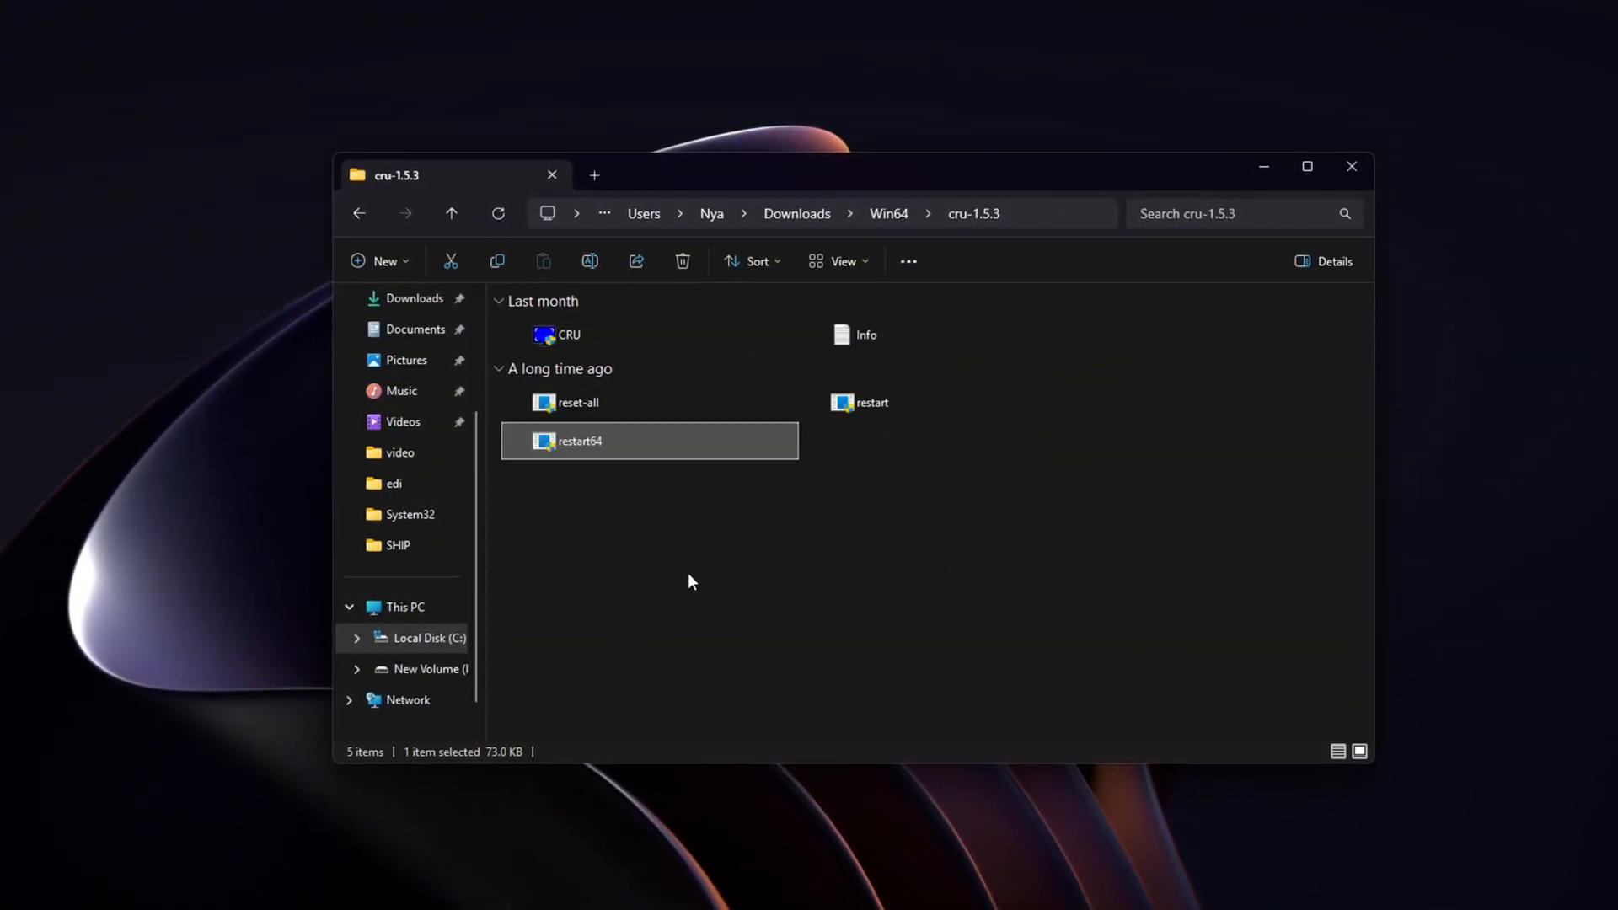
# - Restart the graphics driver with restart64 from the cru-1.5.3 folder
pyautogui.click(836, 261)
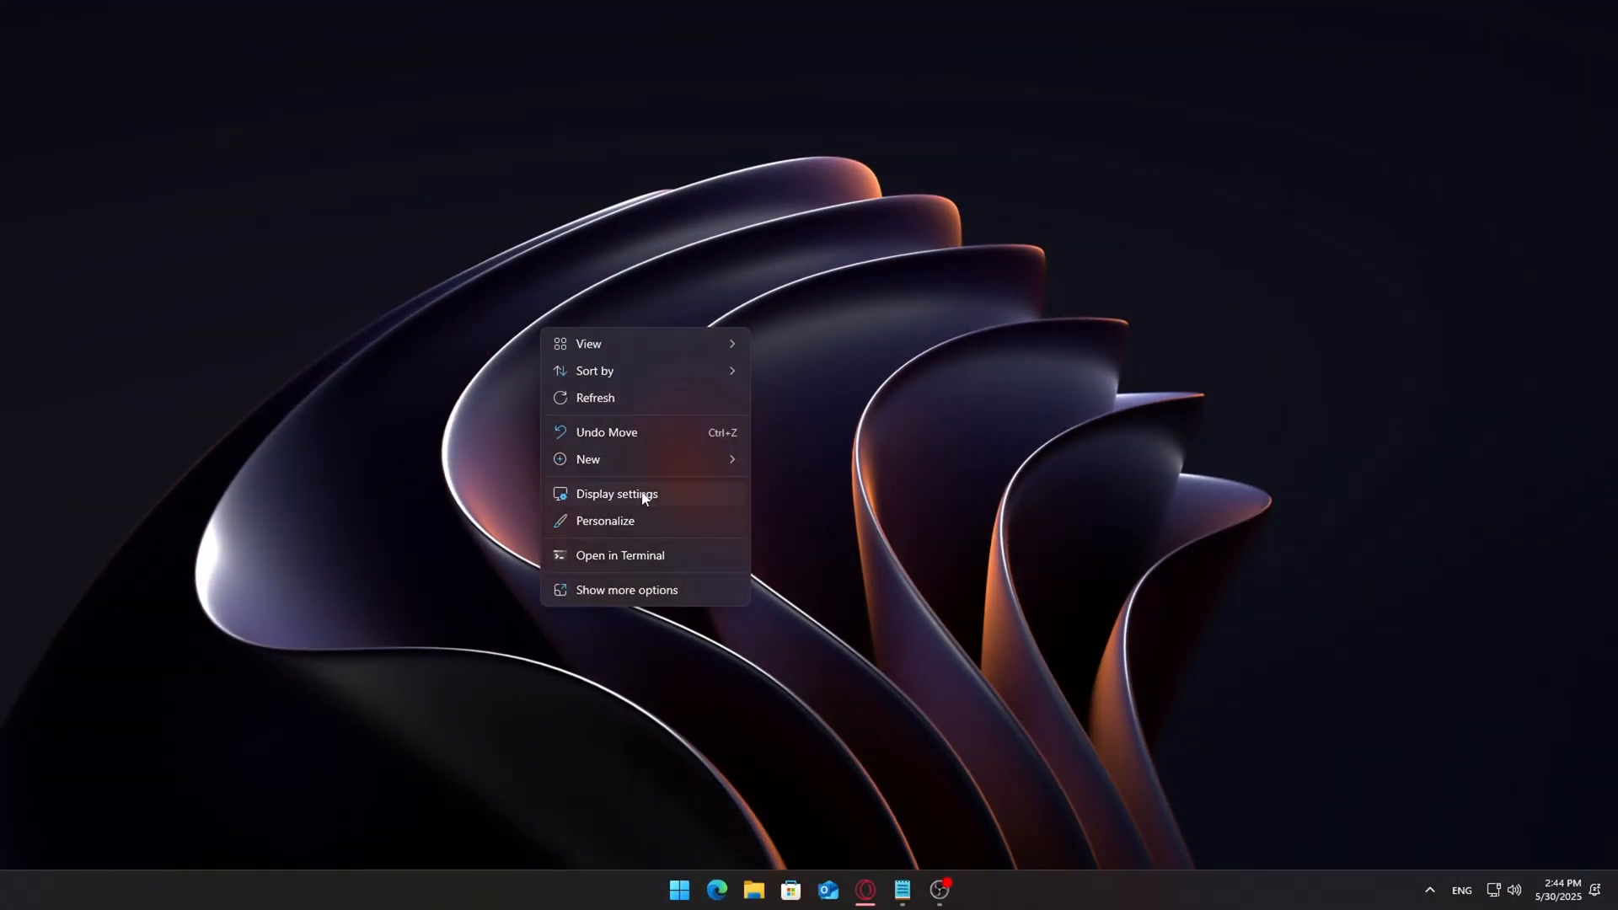
# - Choose the 1280 by 720 mode from the display adapter's list of valid modes in Windows Settings
pyautogui.click(617, 494)
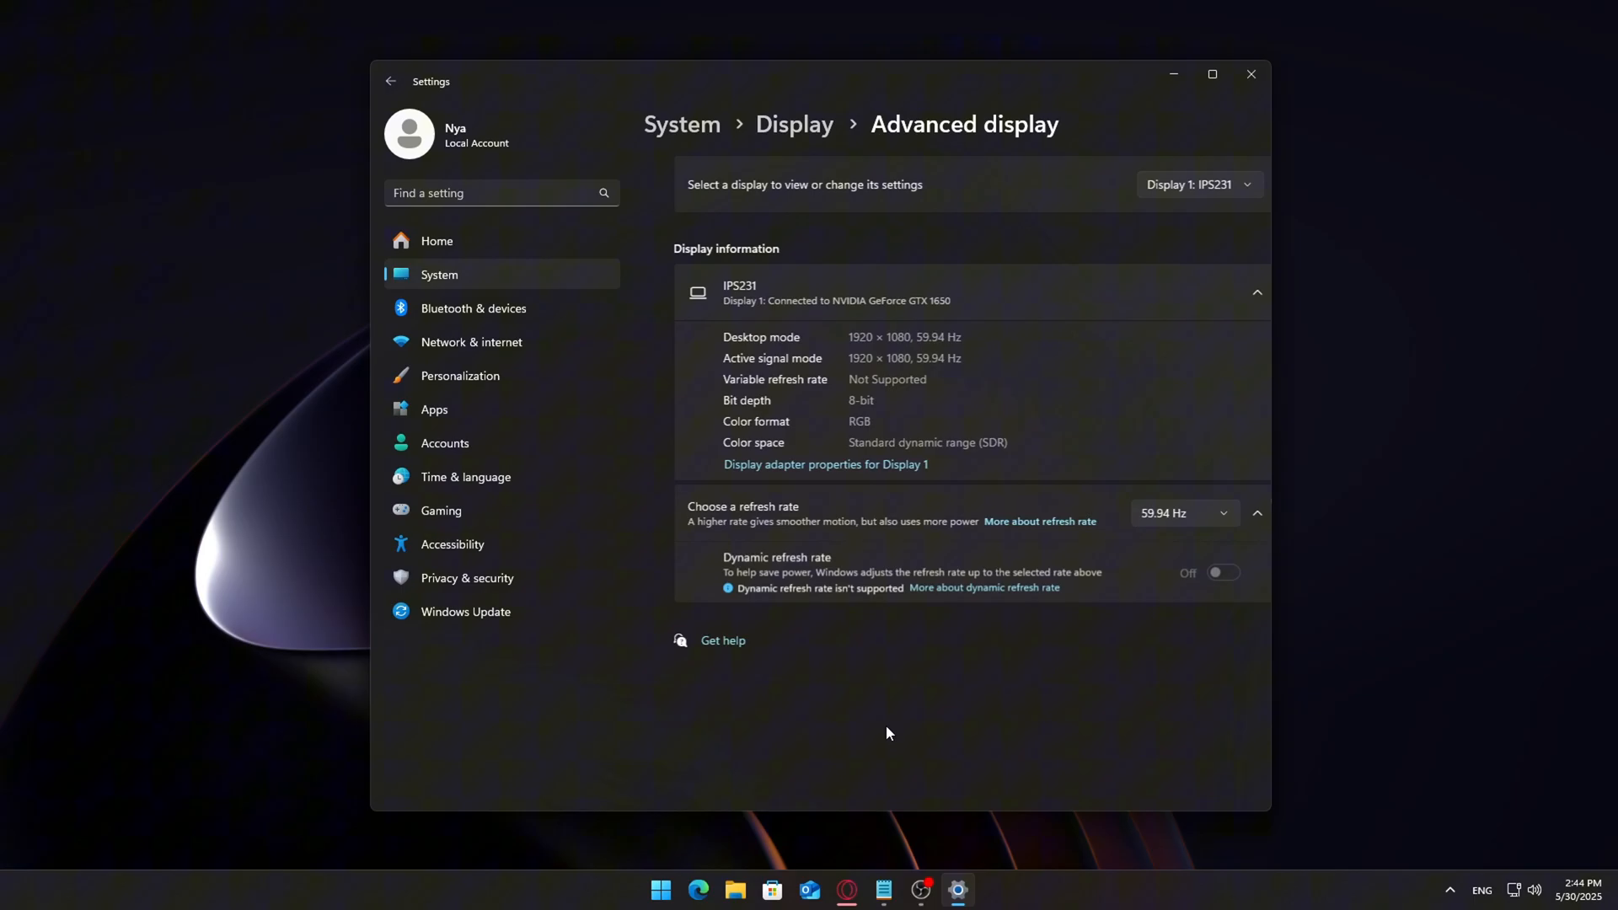
pyautogui.click(797, 465)
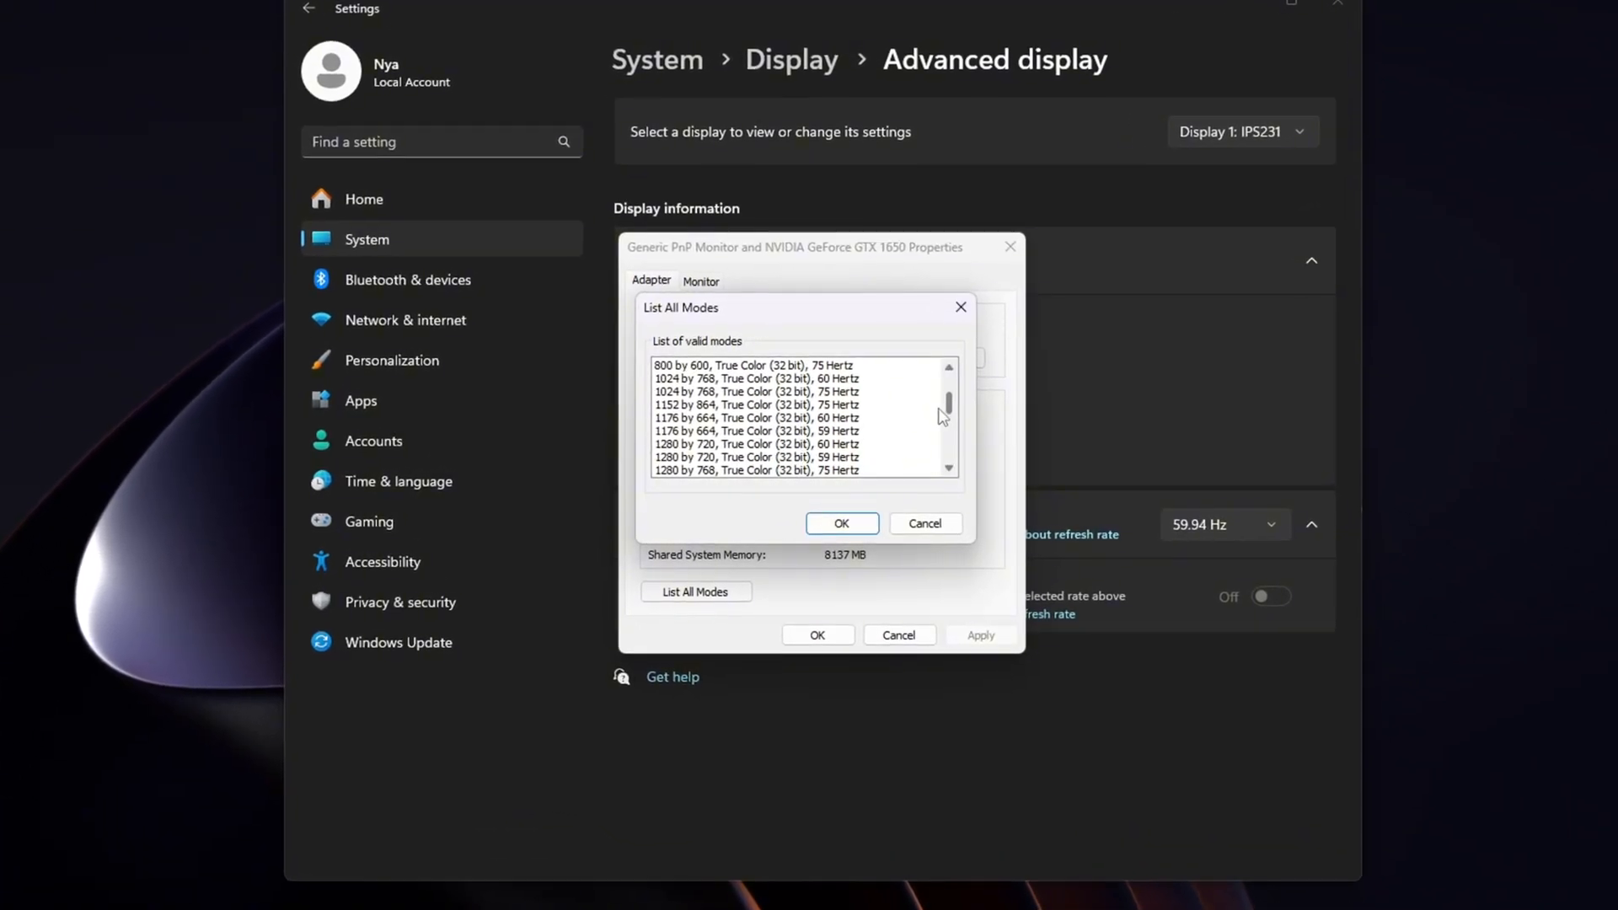
pyautogui.click(748, 441)
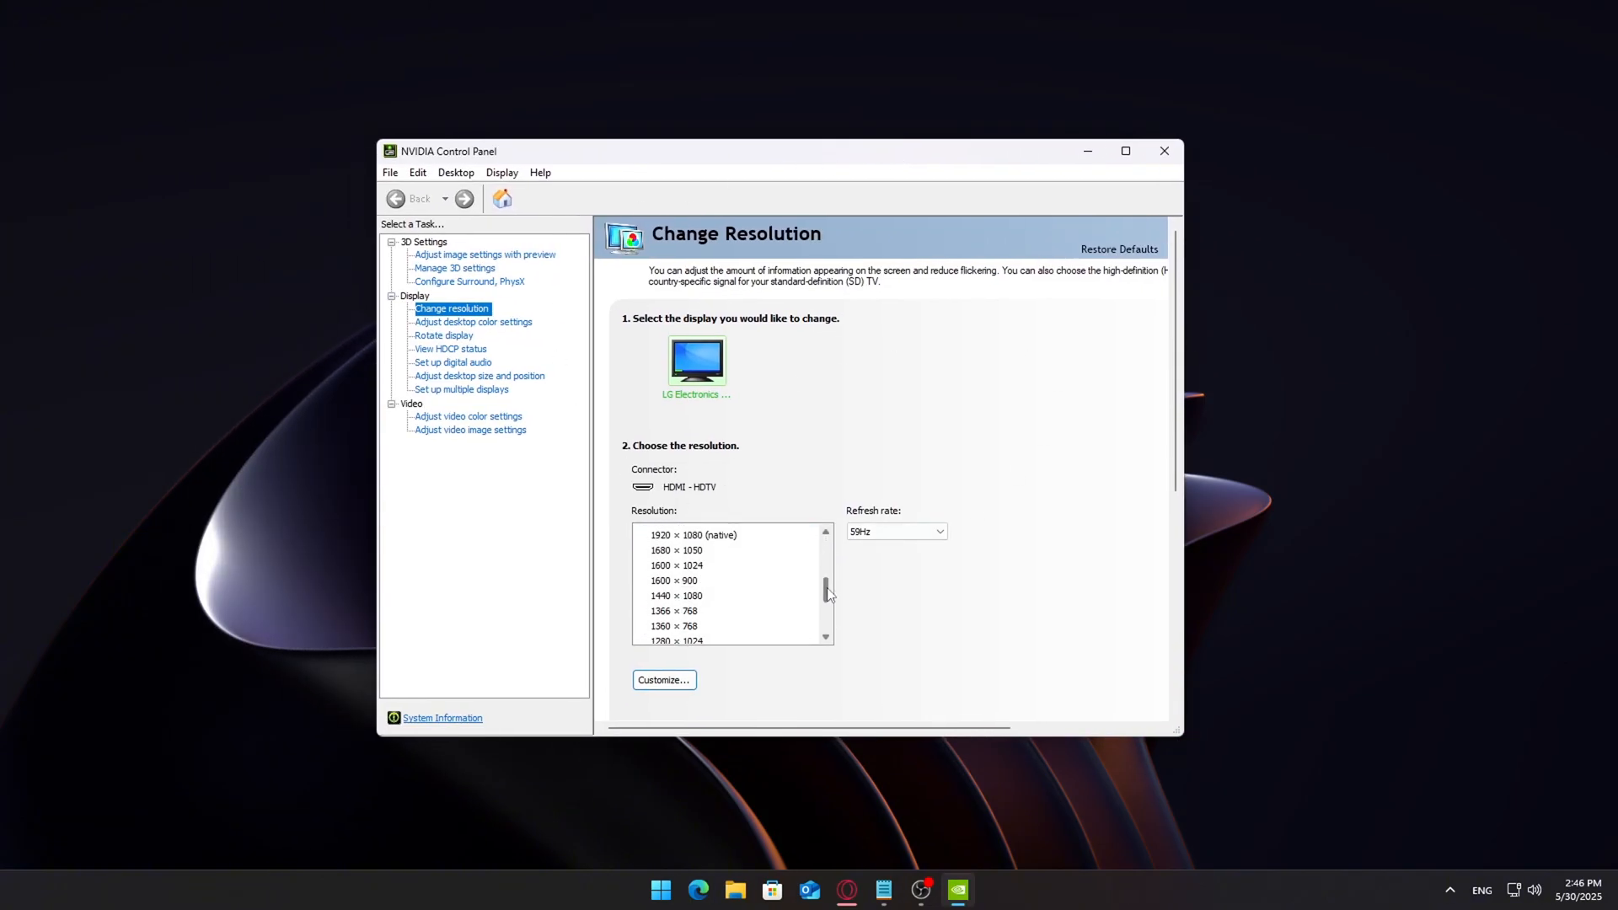
# - Select 1280 × 720 in NVIDIA Change Resolution with RGB output format and Full dynamic range
pyautogui.scroll(-3)
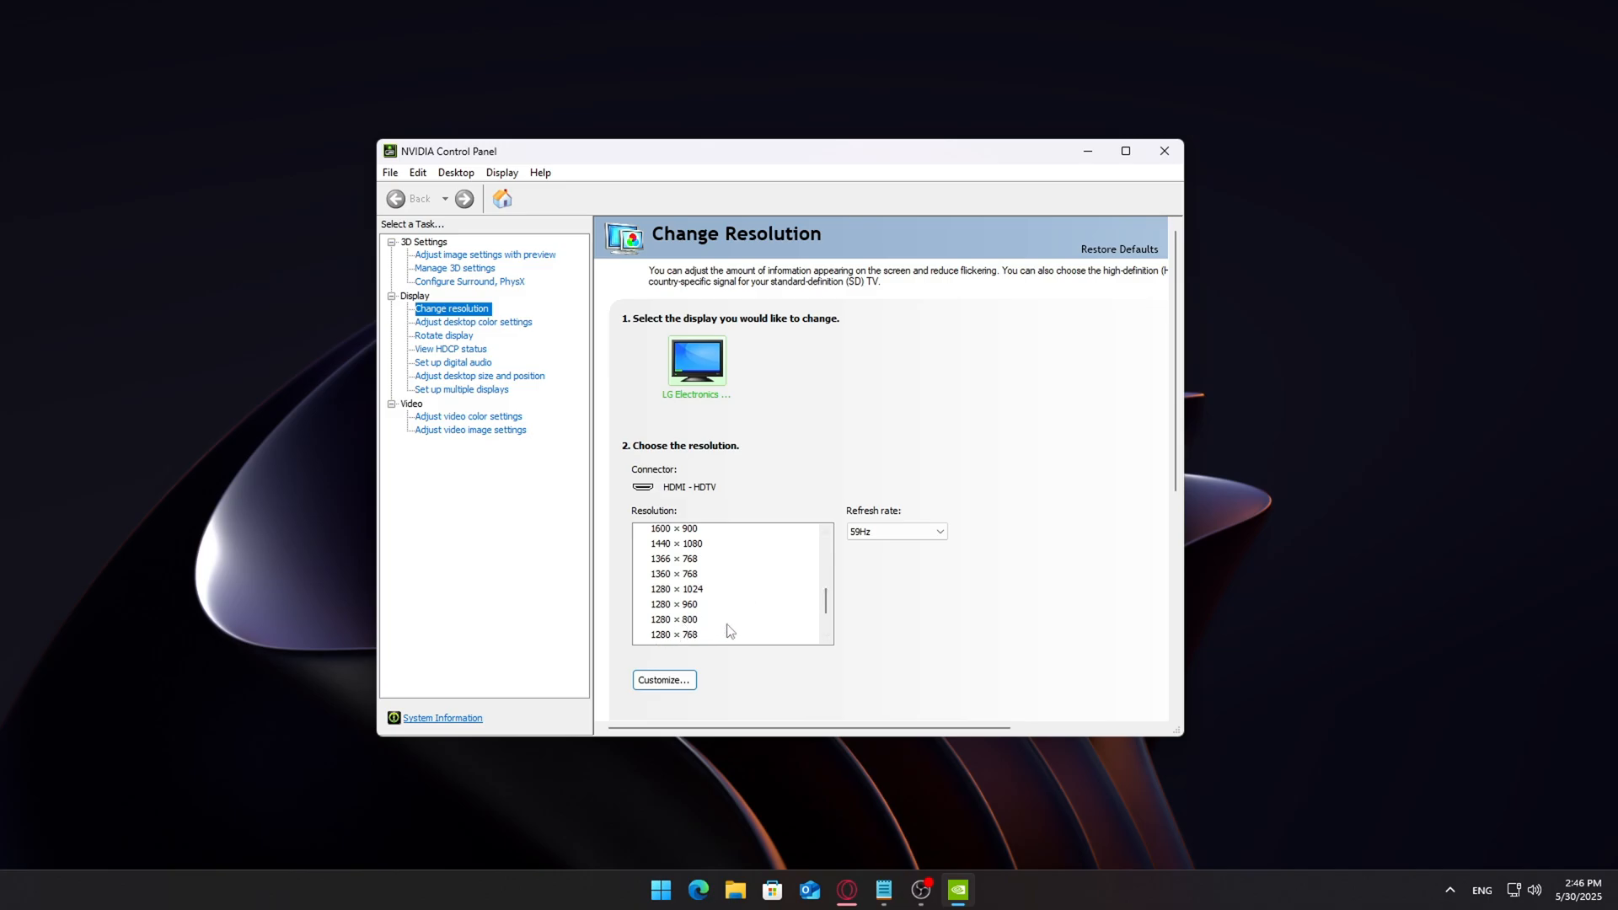
pyautogui.scroll(-3)
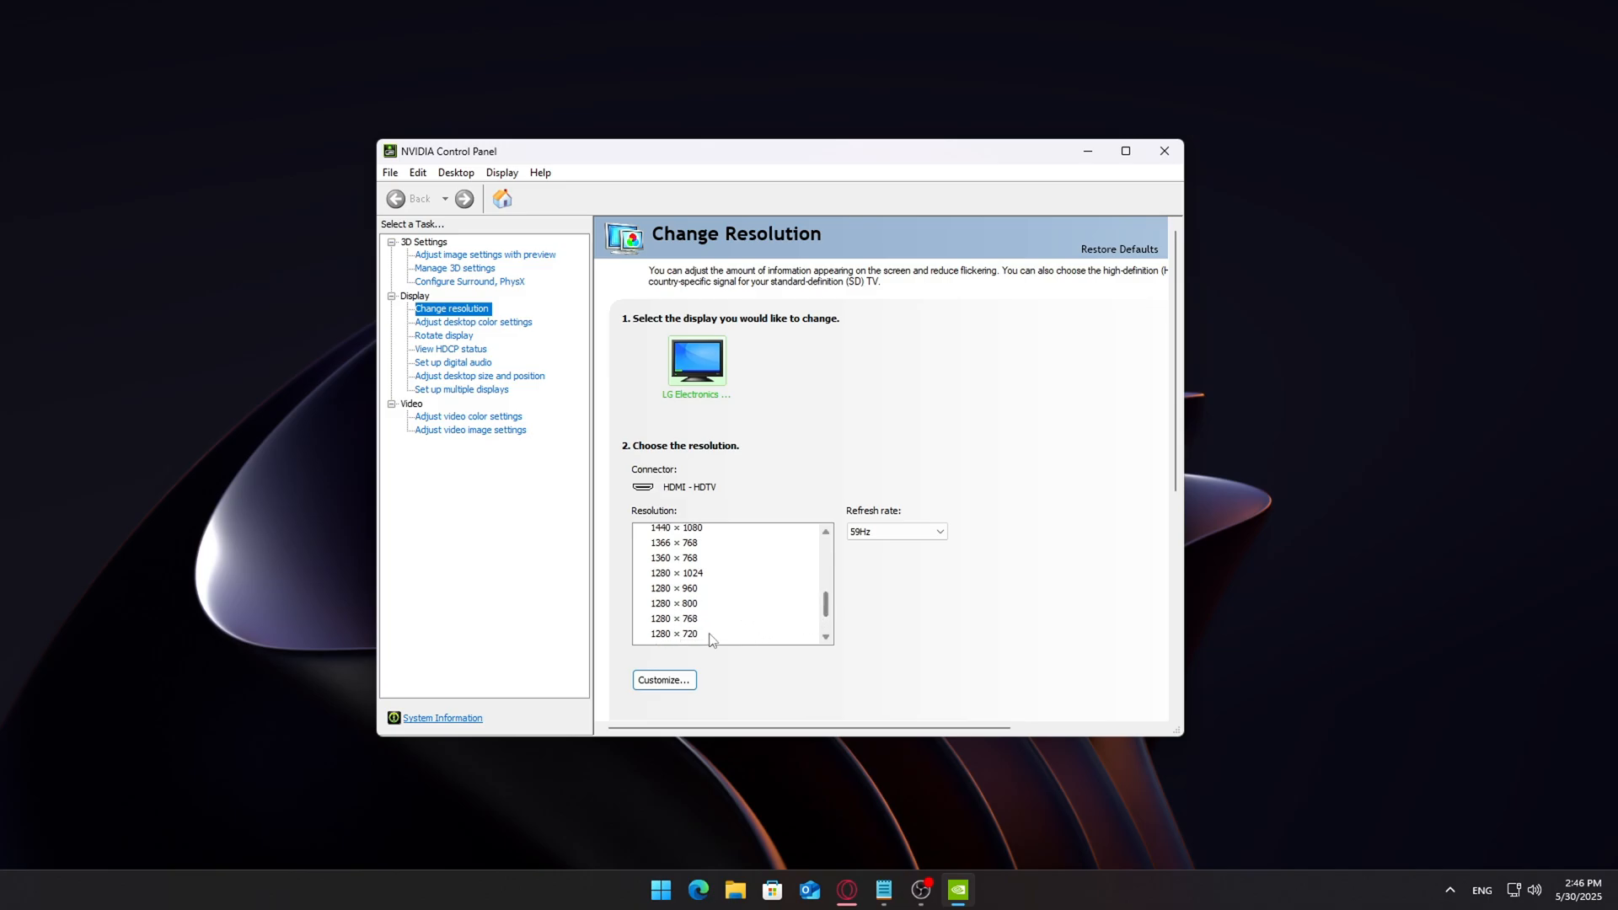
pyautogui.click(670, 634)
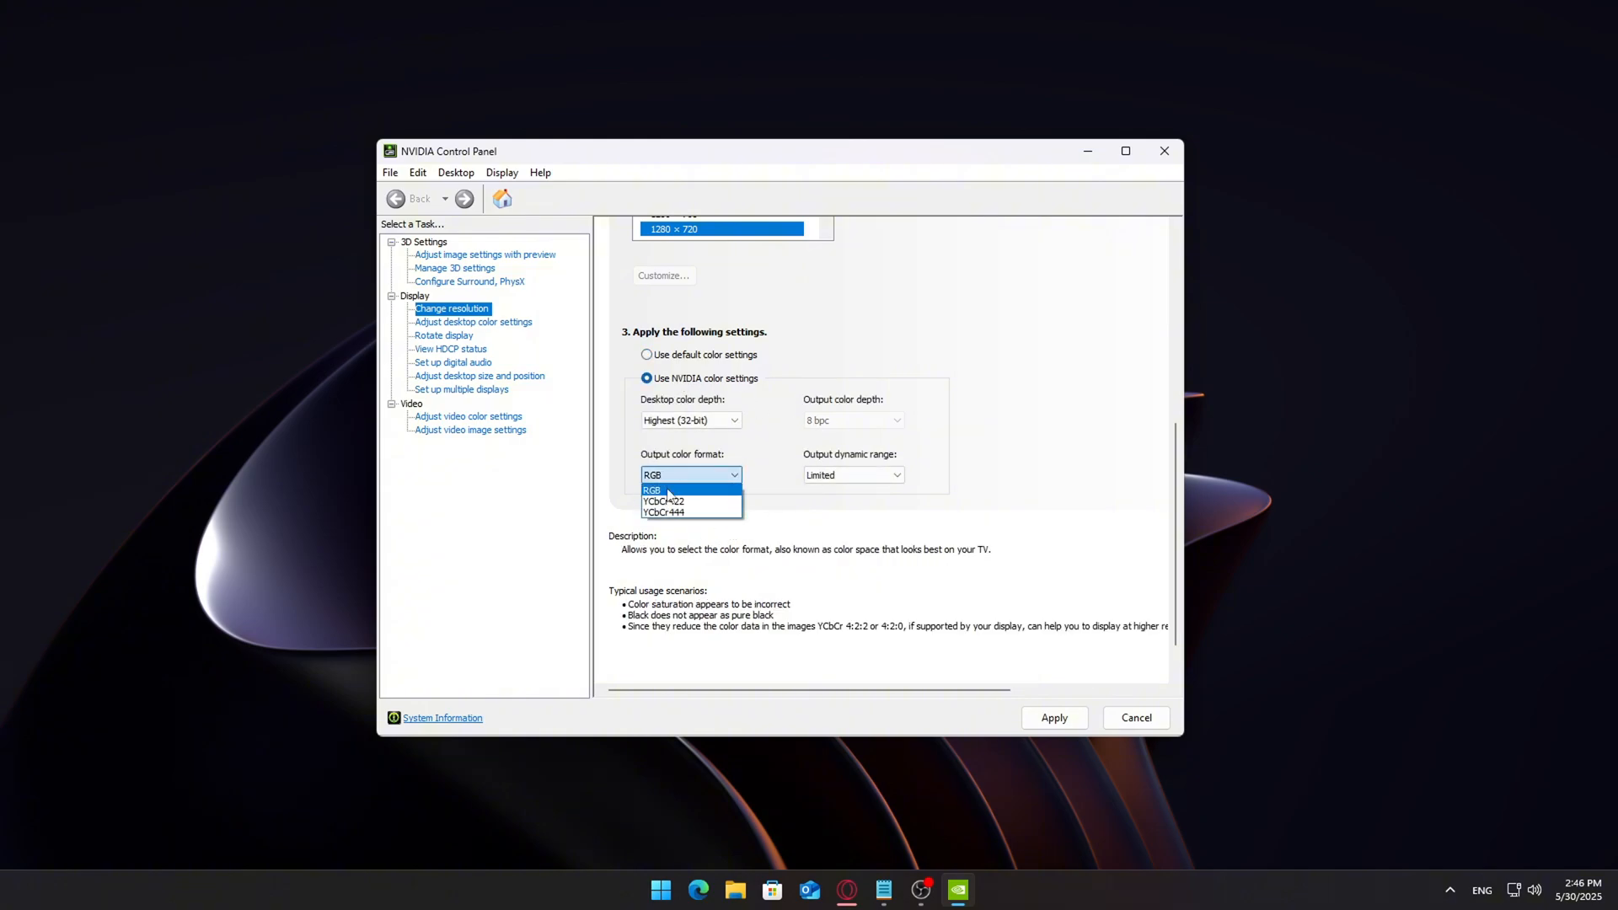
pyautogui.click(853, 475)
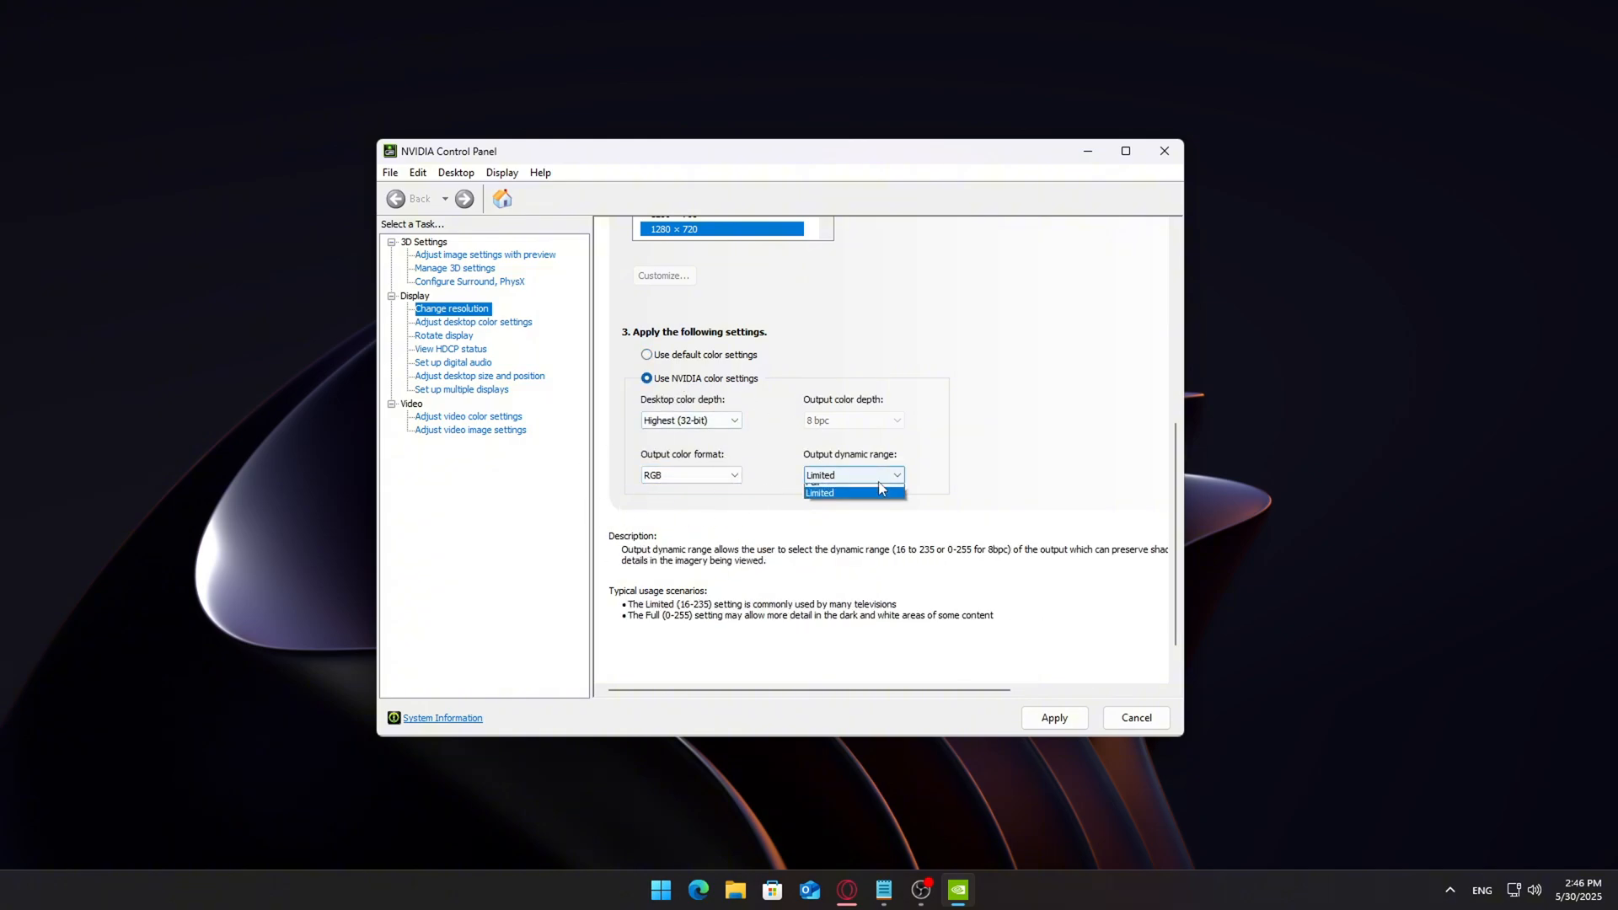
pyautogui.click(846, 482)
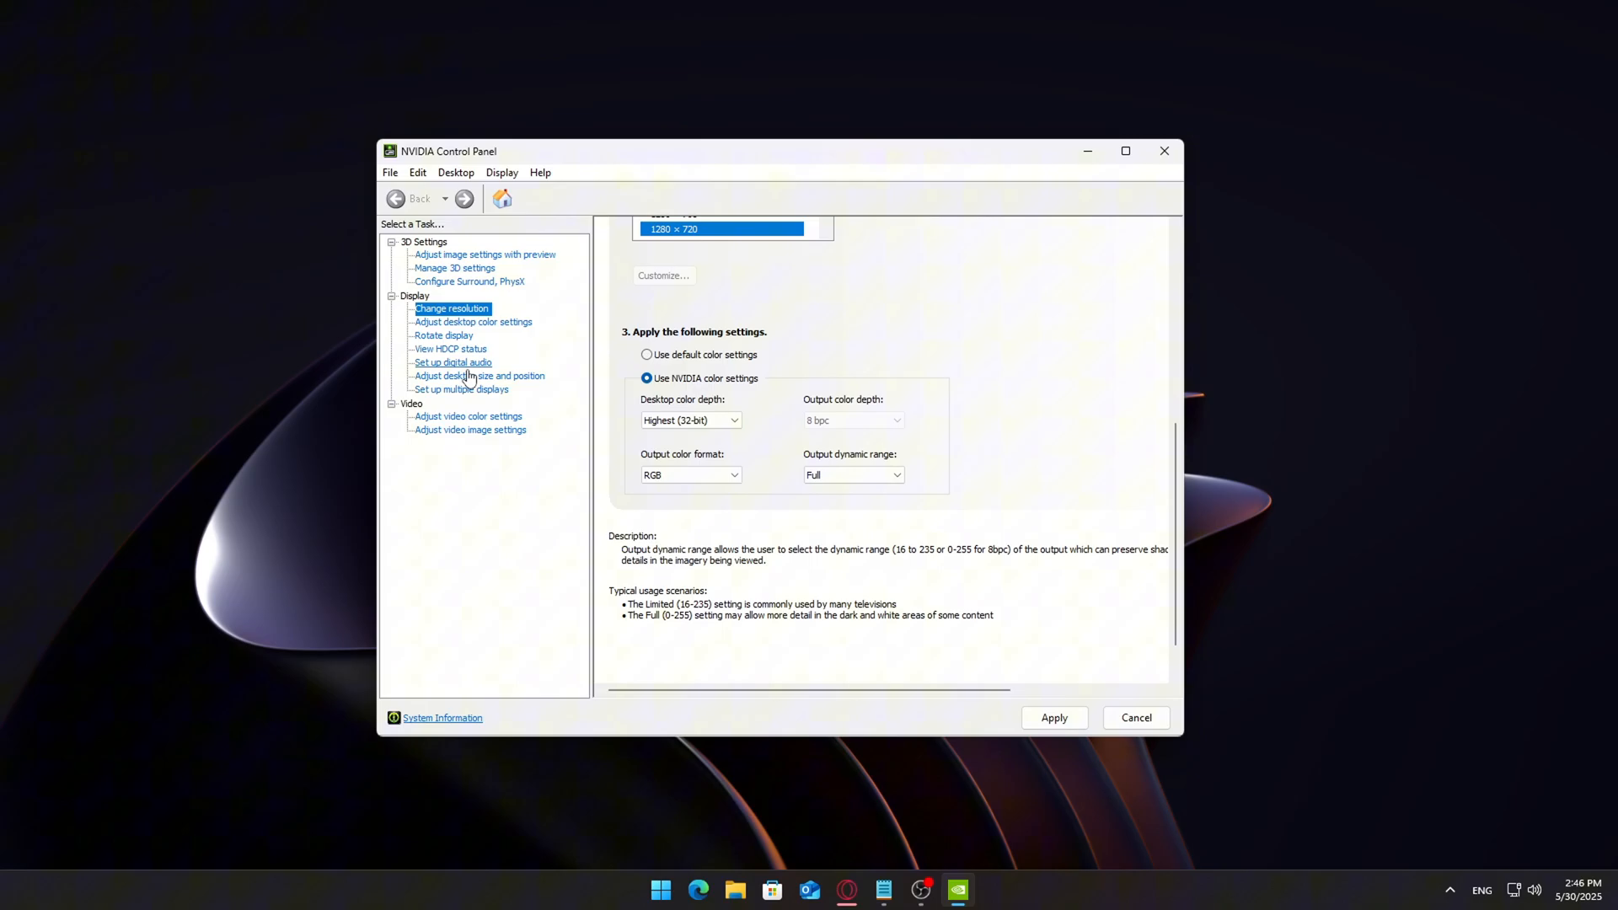
# - Set NVIDIA desktop size and position to No scaling
pyautogui.click(478, 376)
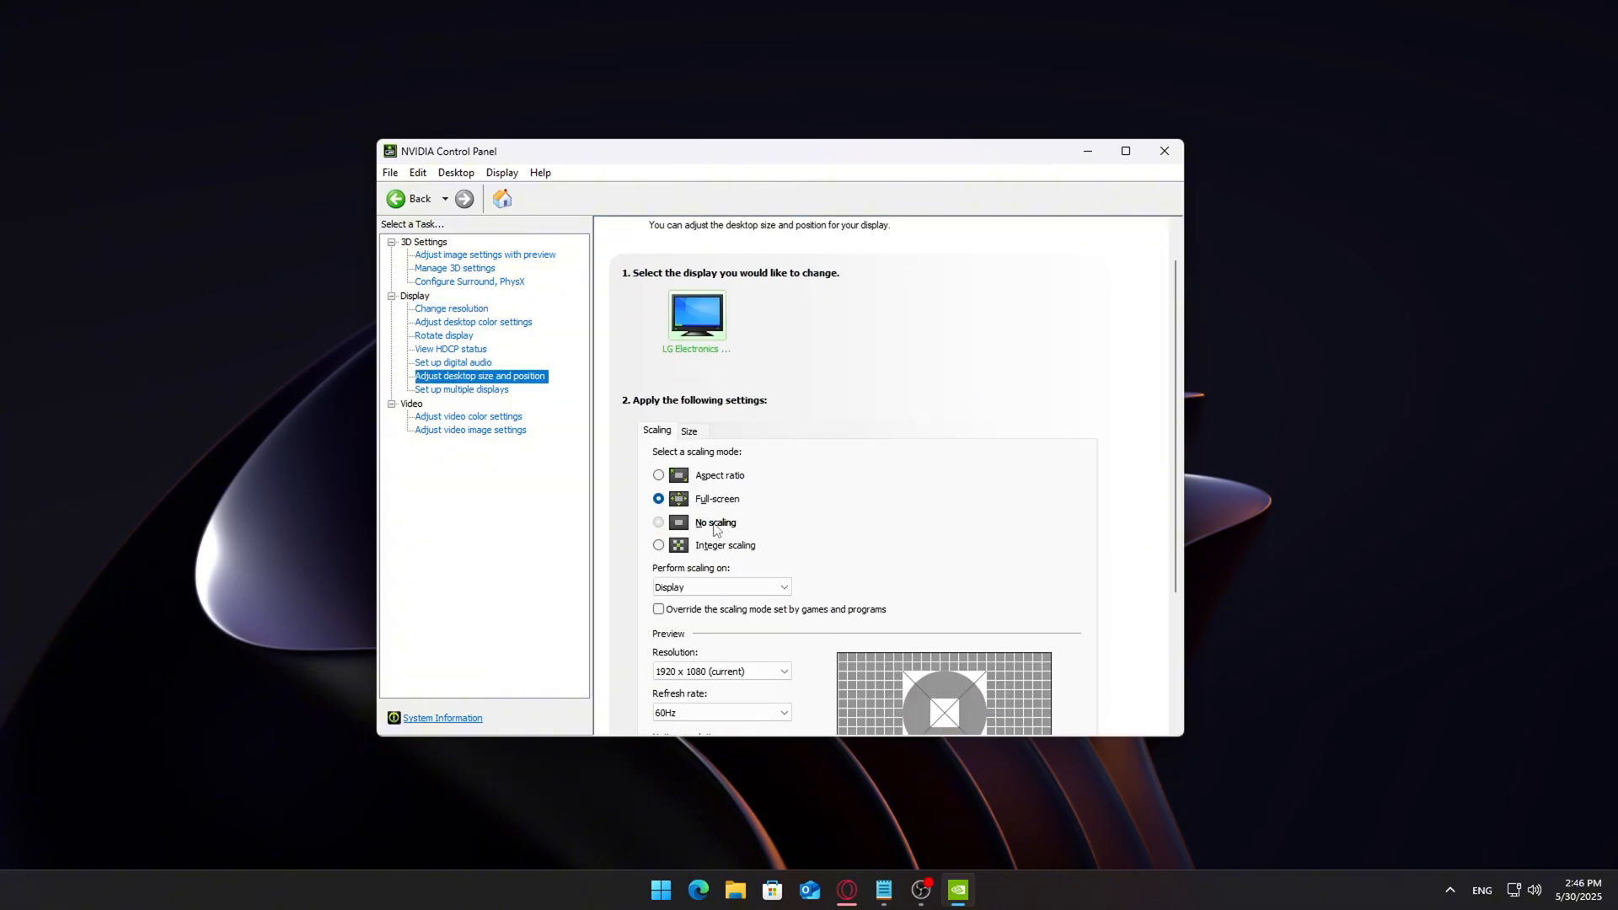
pyautogui.click(657, 522)
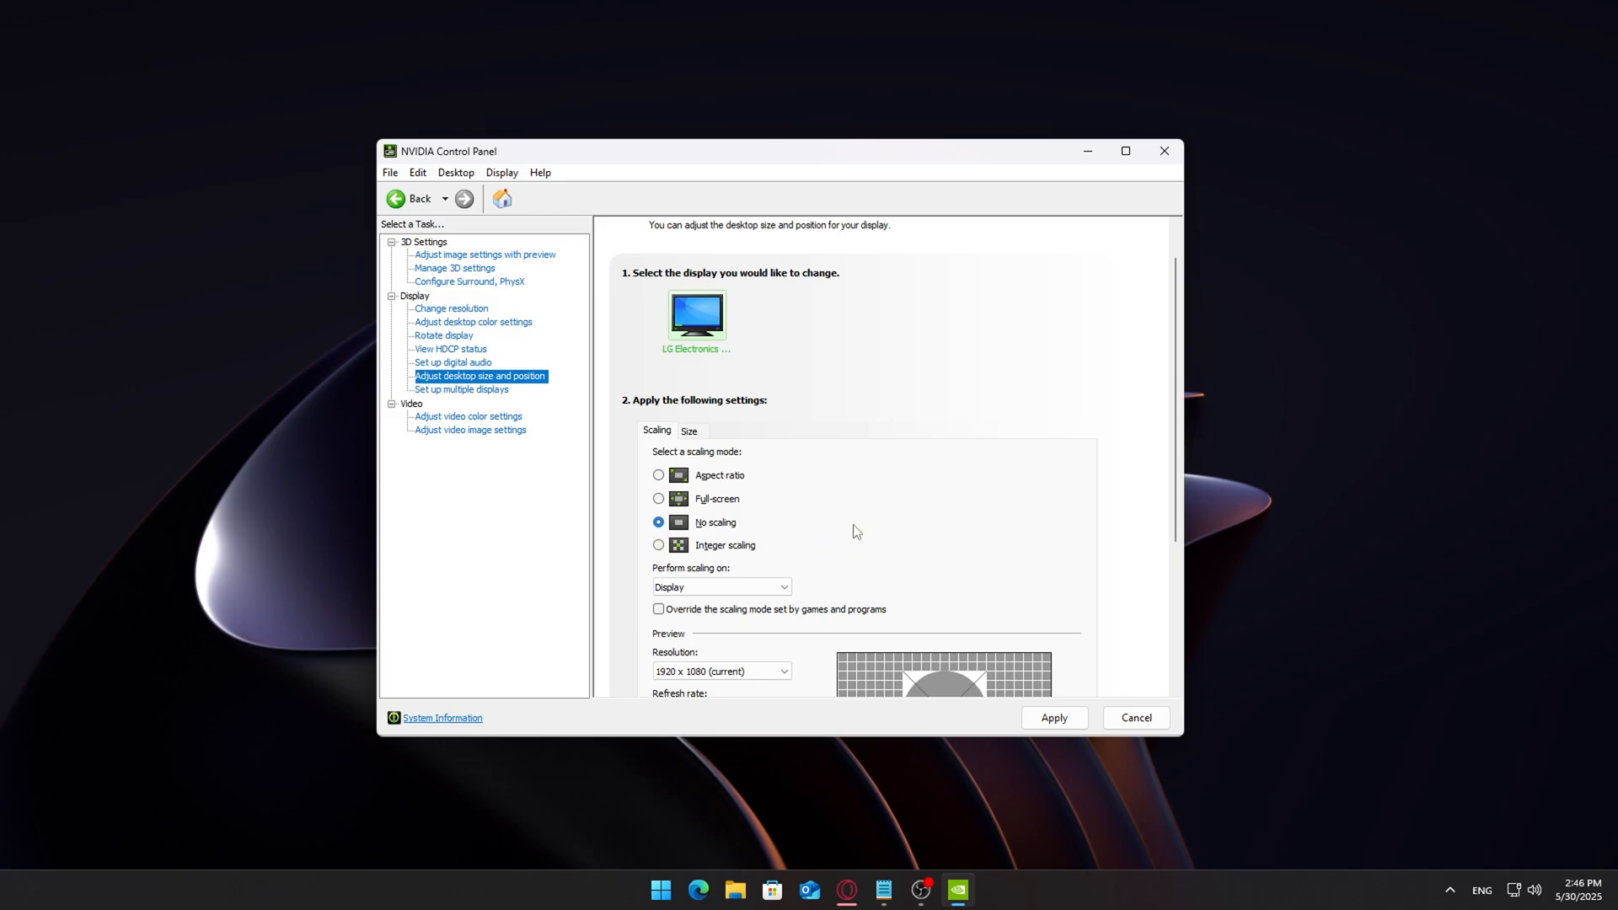
pyautogui.scroll(-3)
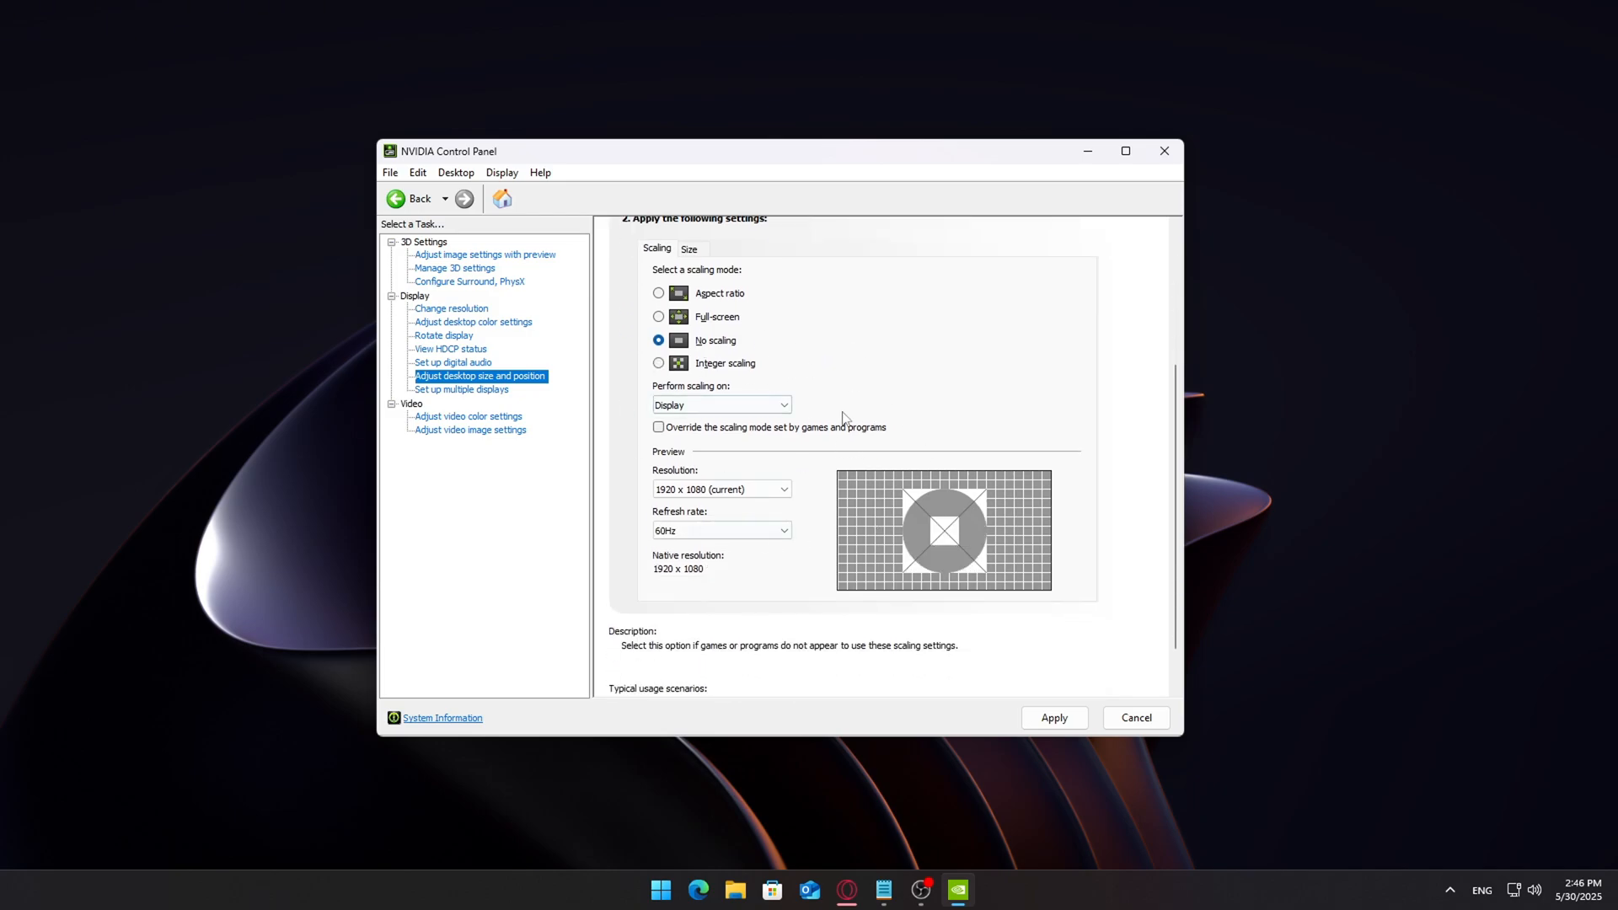
pyautogui.scroll(-3)
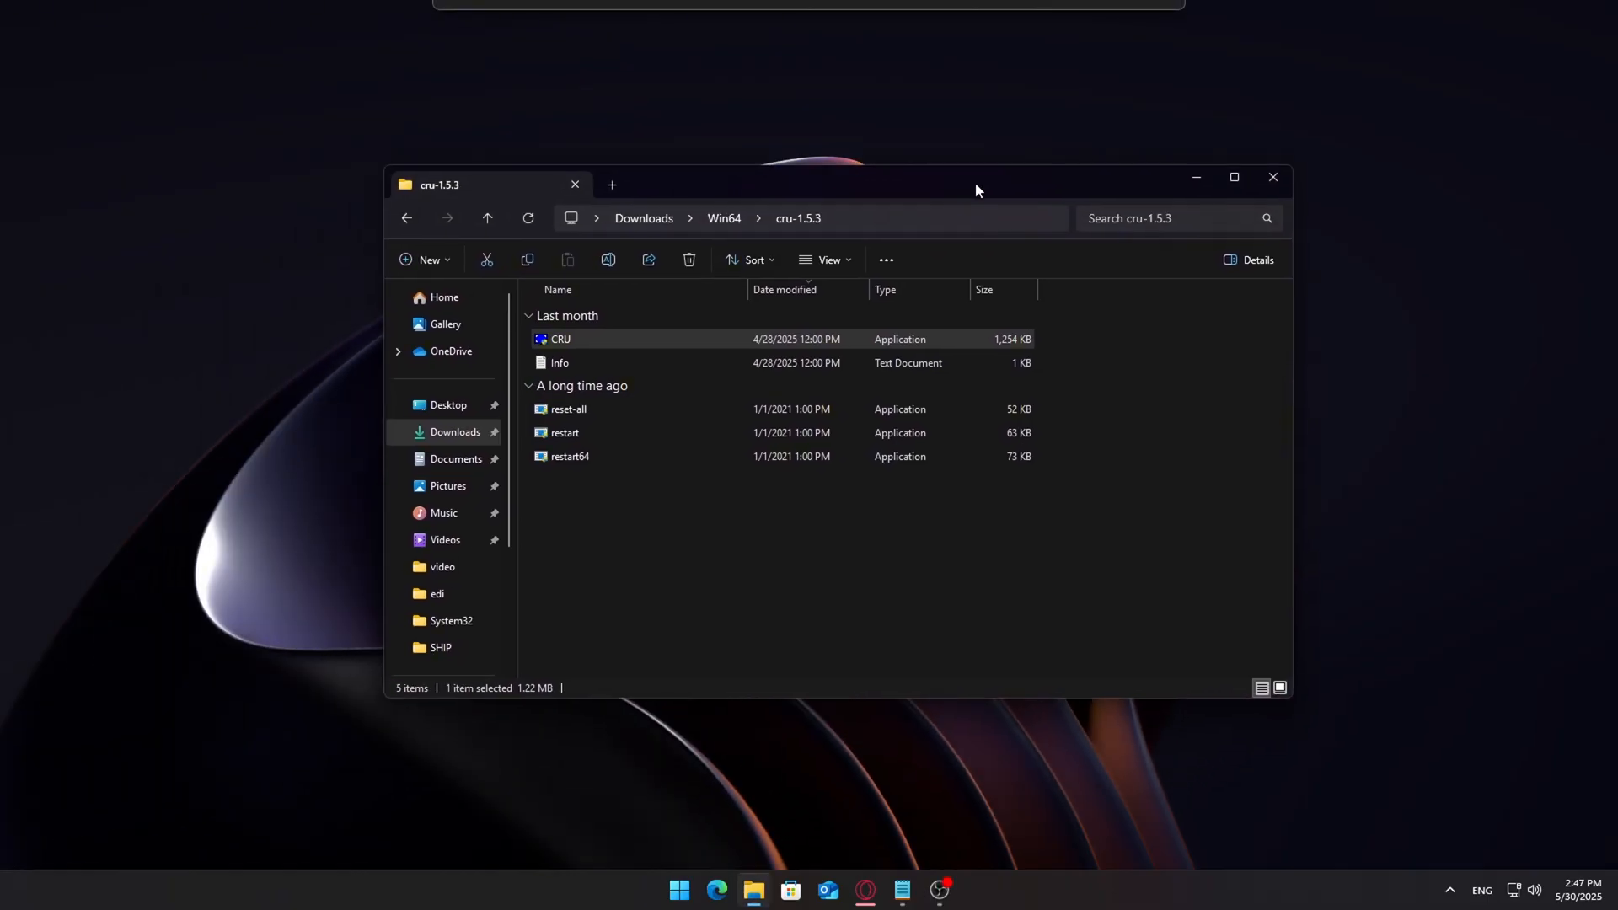
# - Select the reset-all recovery tool in the cru-1.5.3 folder
pyautogui.click(570, 408)
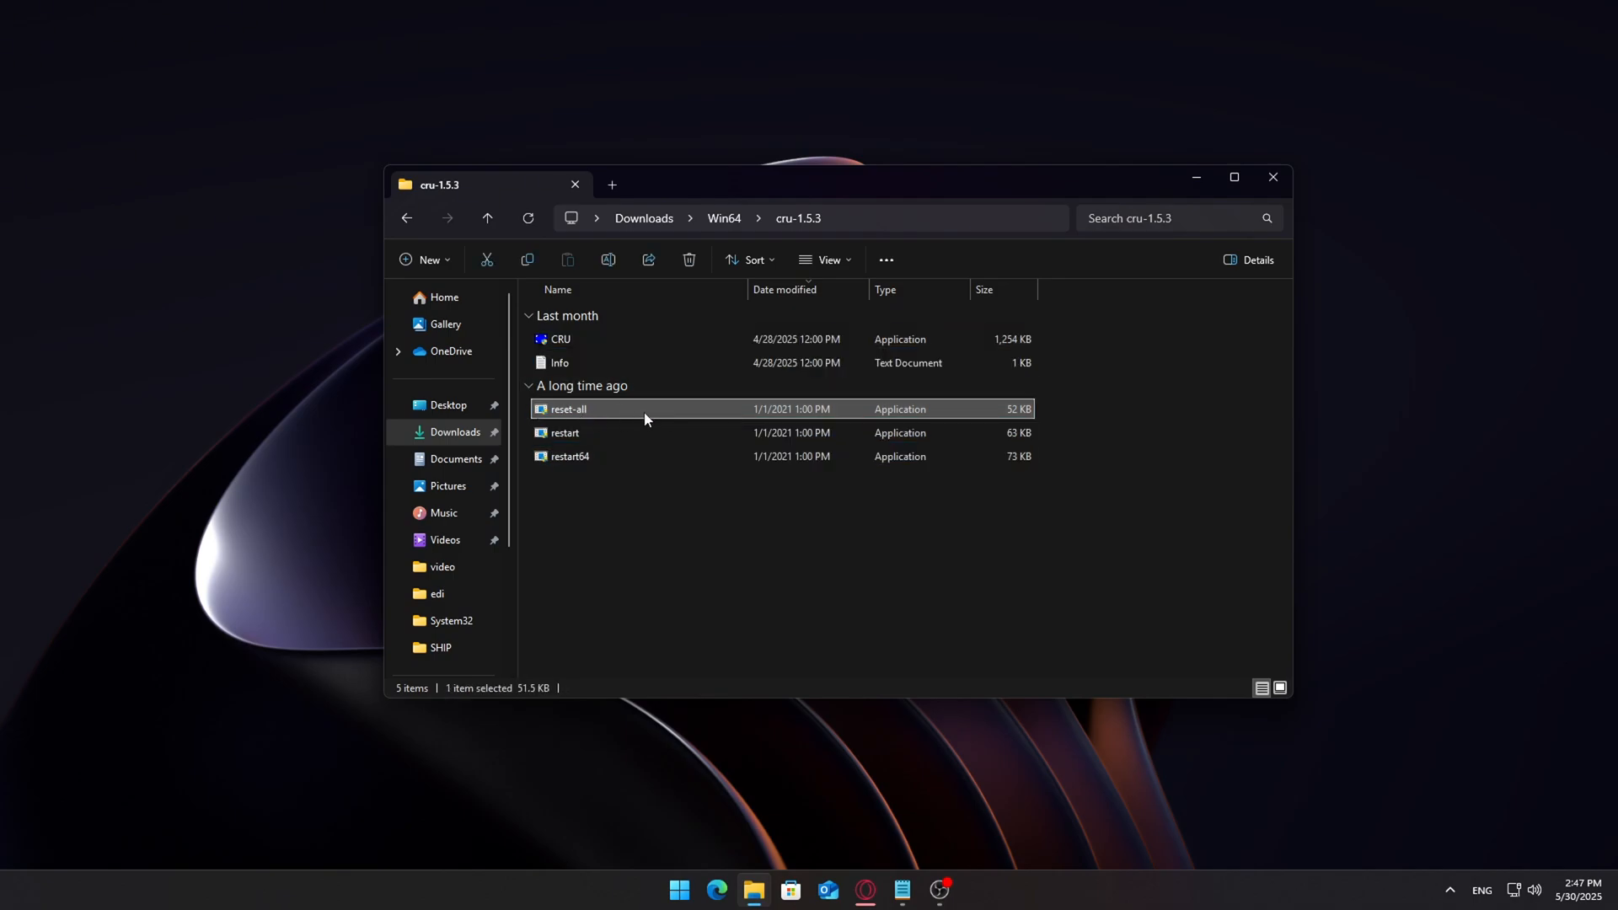
pyautogui.moveTo(620, 414)
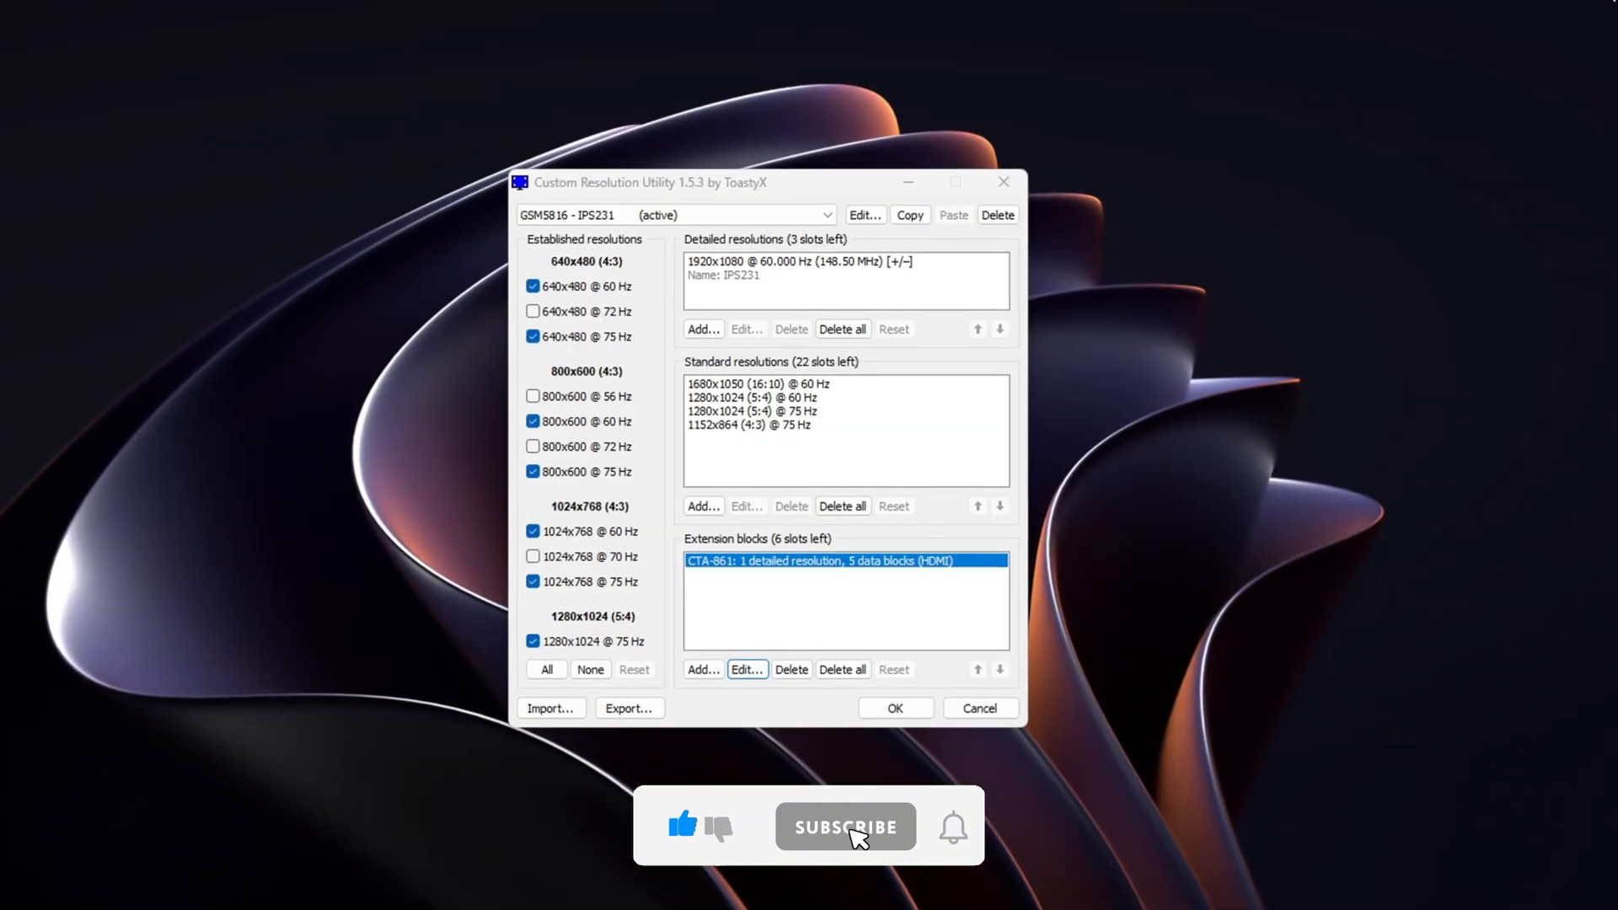
# - Review CRU's Detailed and Standard resolutions, then set NVIDIA desktop scaling back to No scaling
pyautogui.click(846, 826)
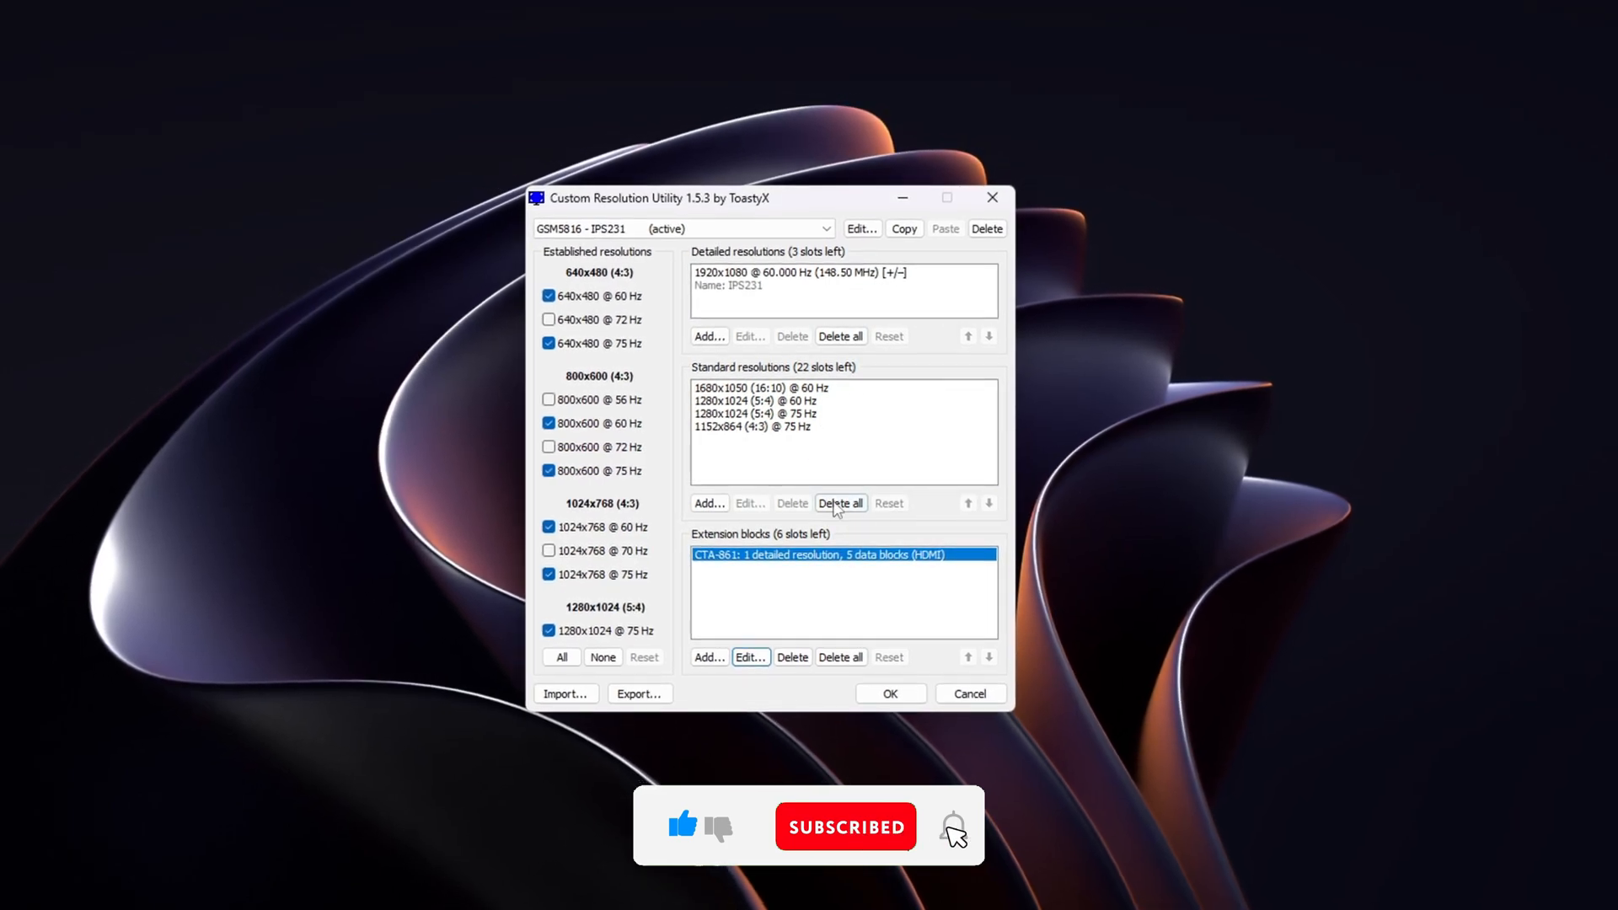
pyautogui.click(840, 502)
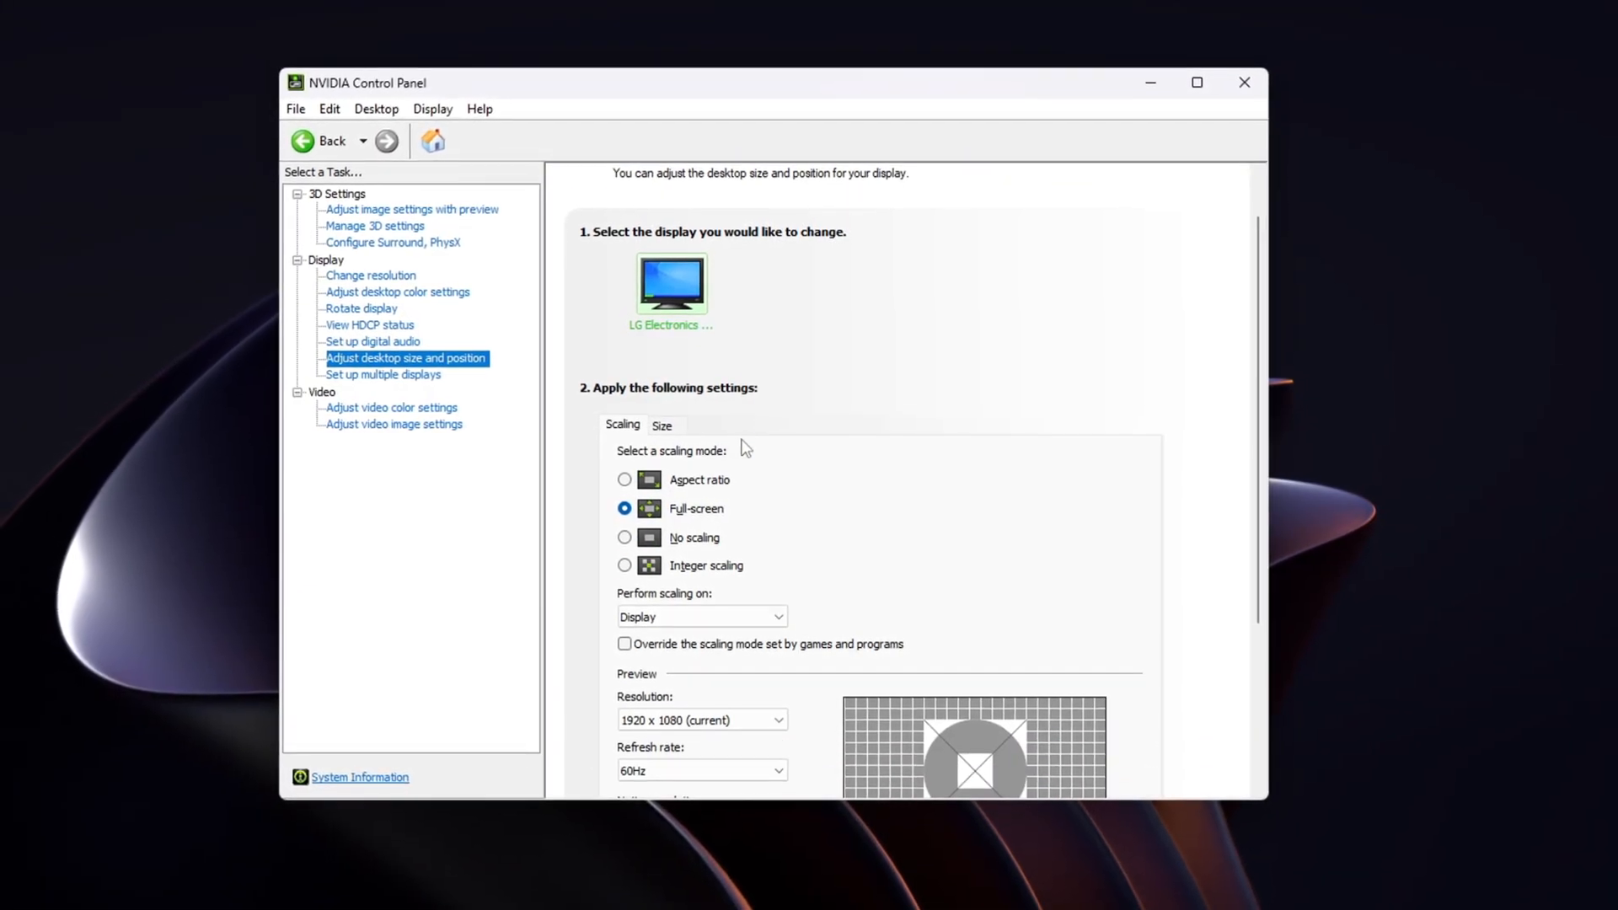
pyautogui.click(623, 538)
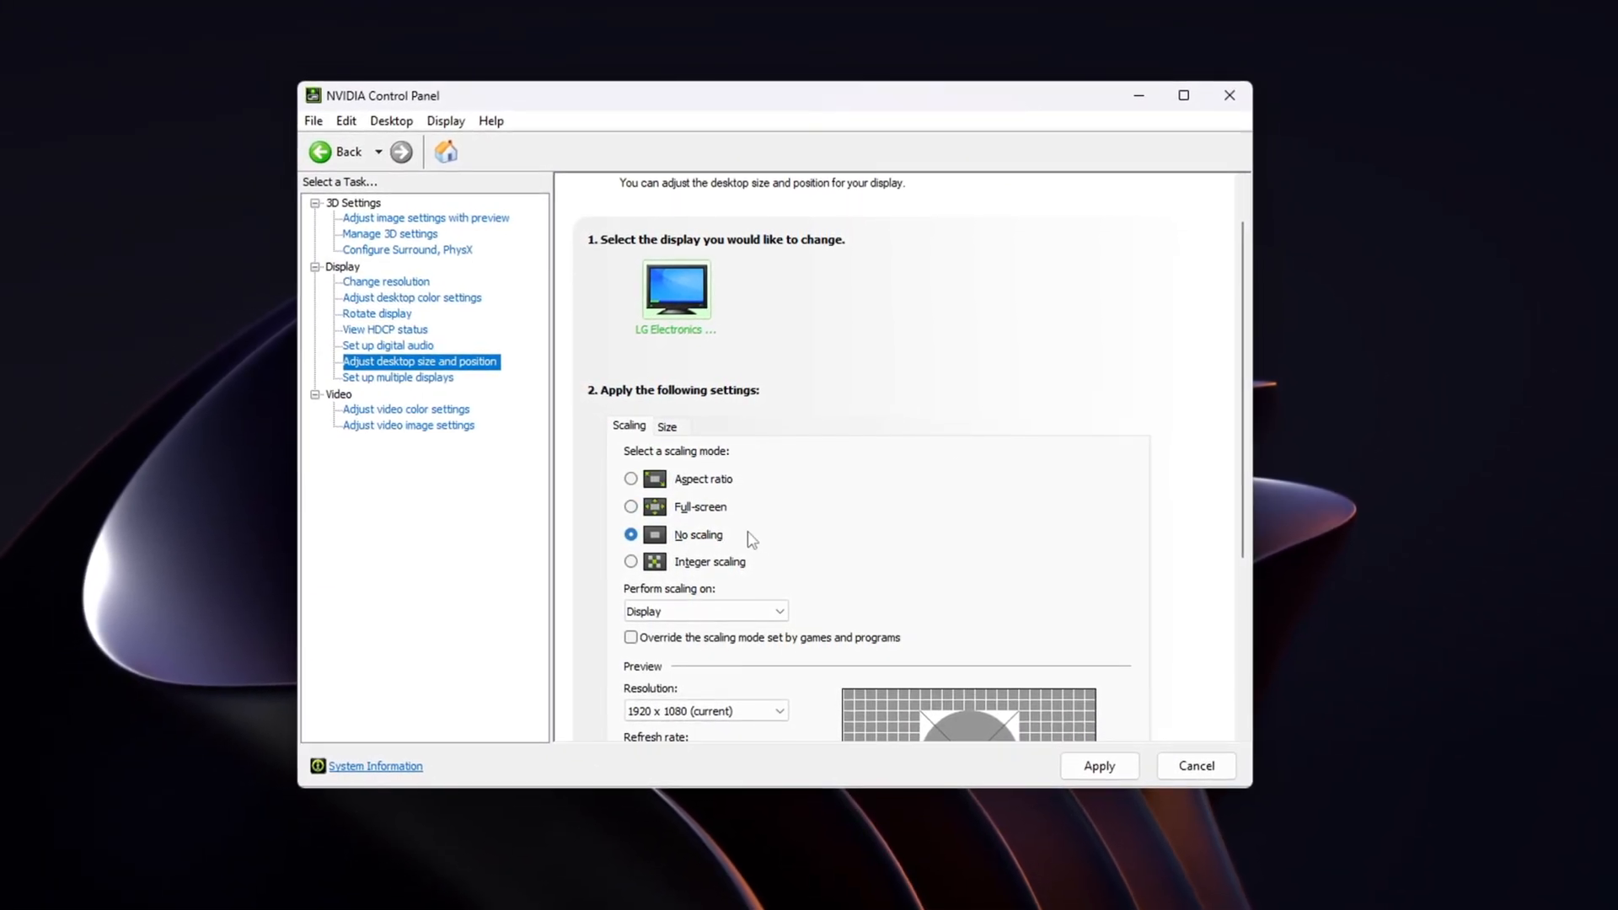